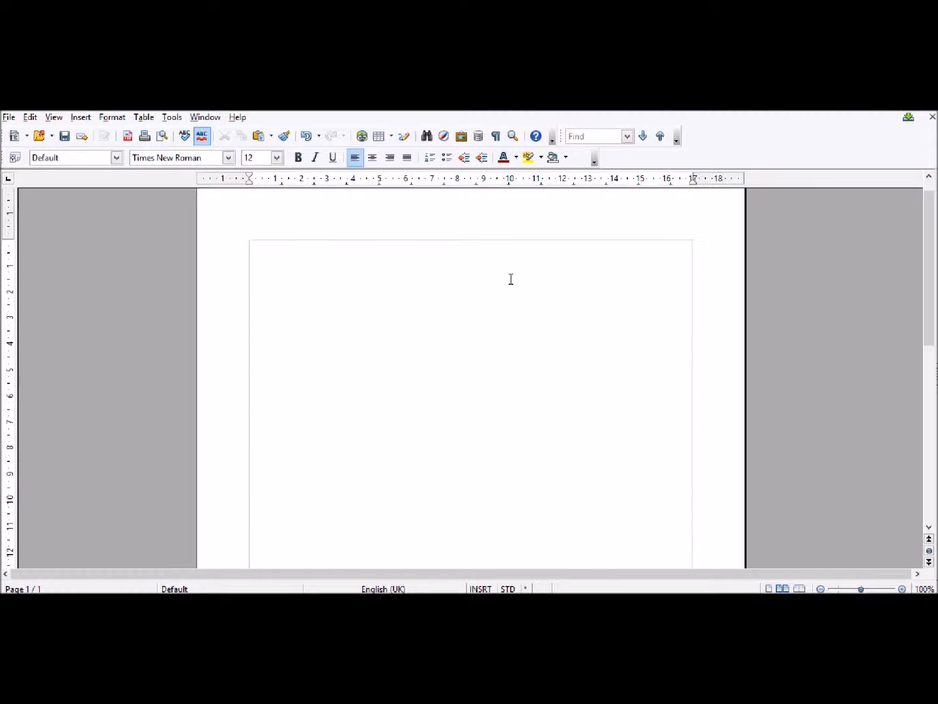
- Place the cursor on the blank page and bring up the Insert menu's picture options
click(251, 246)
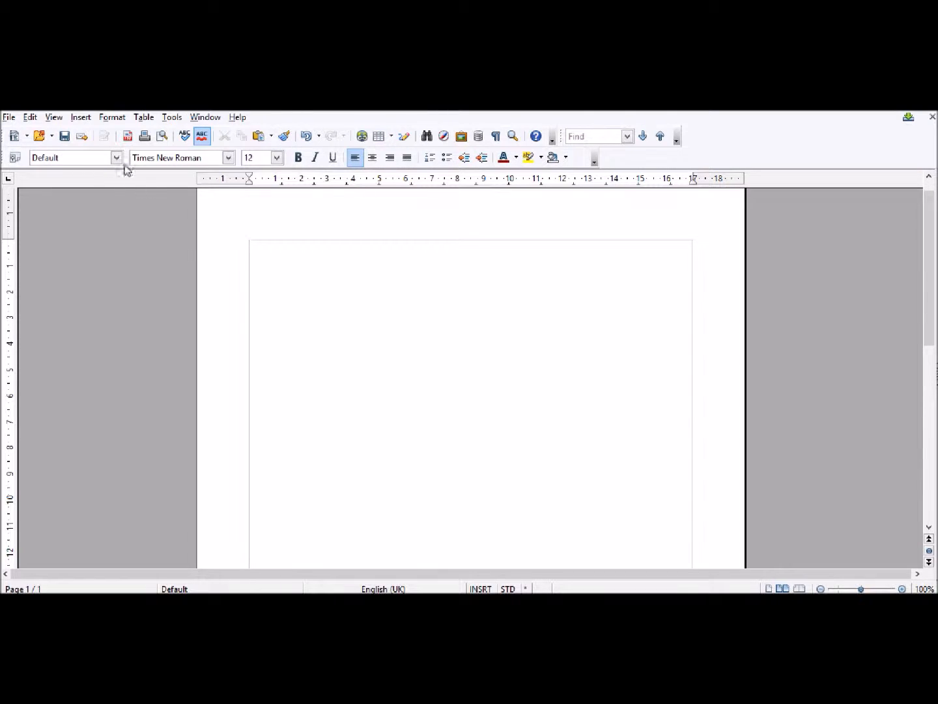
click(81, 117)
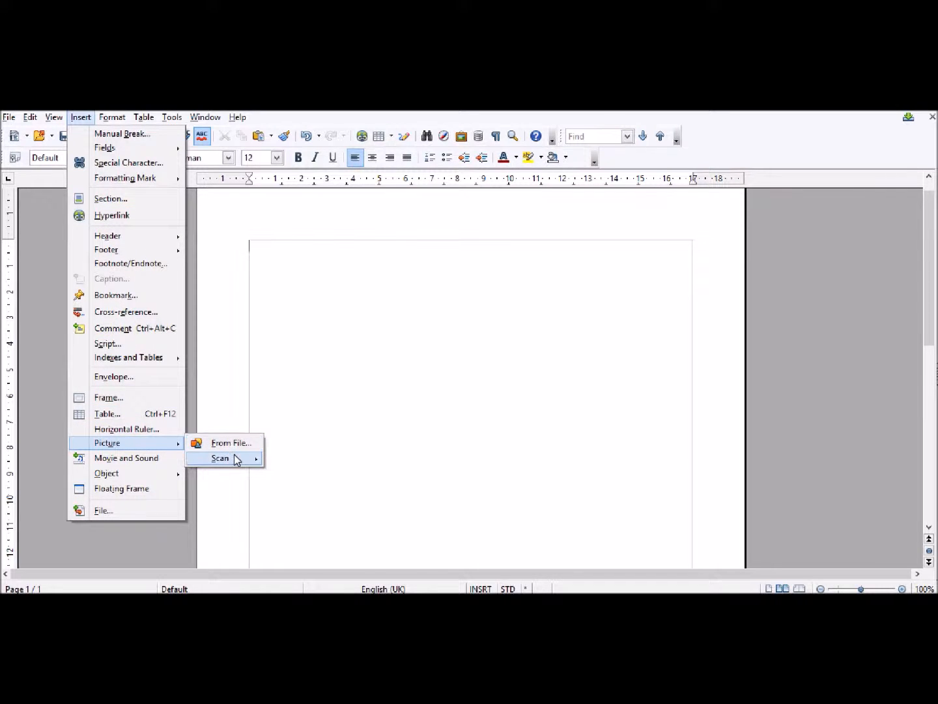
mouse_move(231, 443)
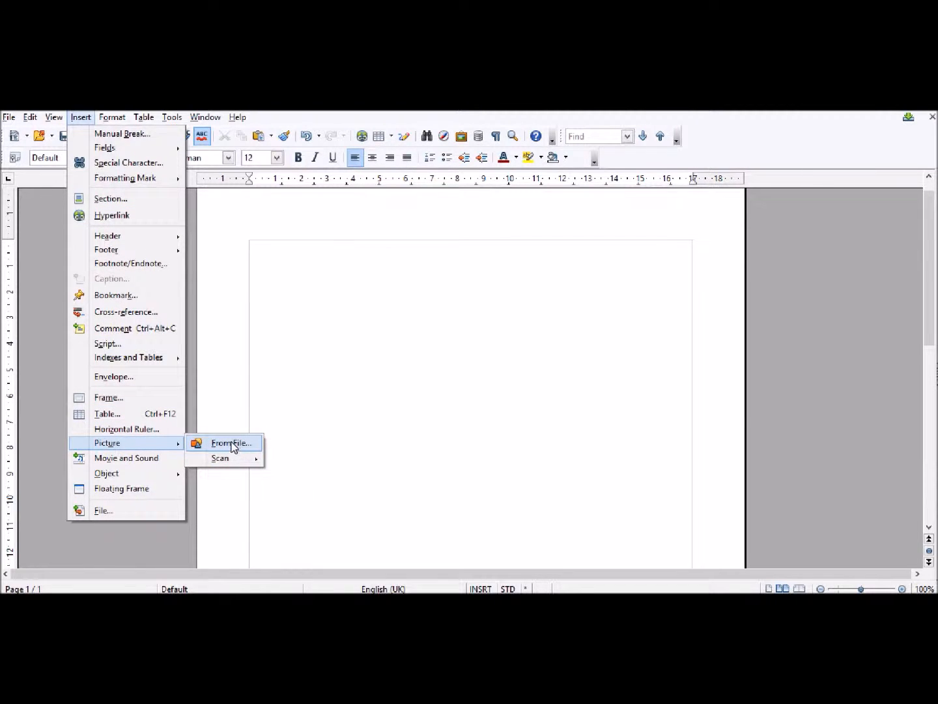
- Insert the 'logo' image file from the gallery folder onto the page
click(232, 444)
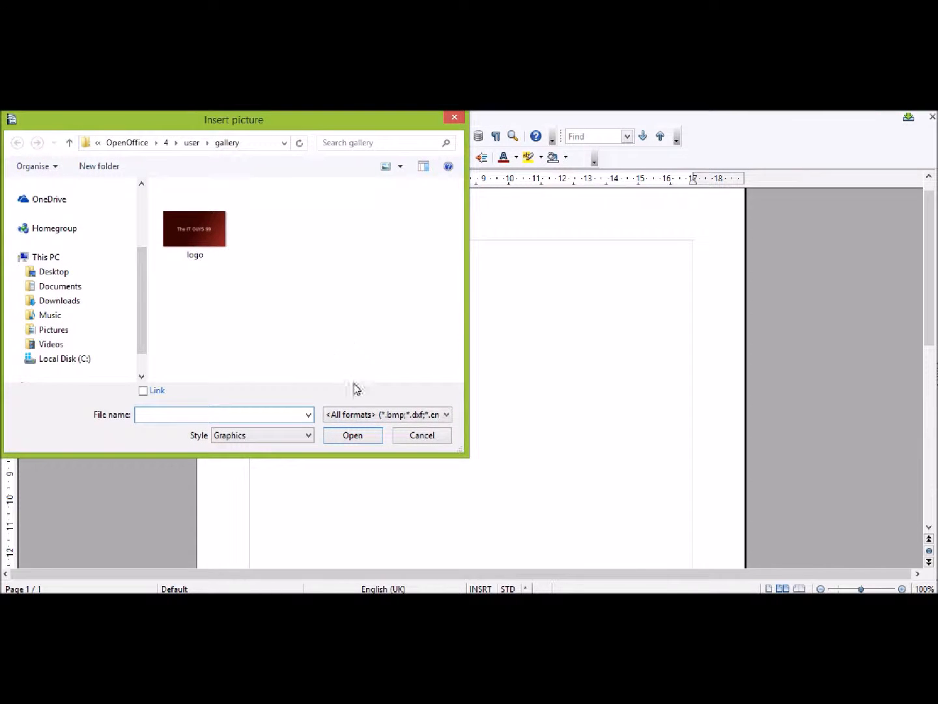
click(195, 229)
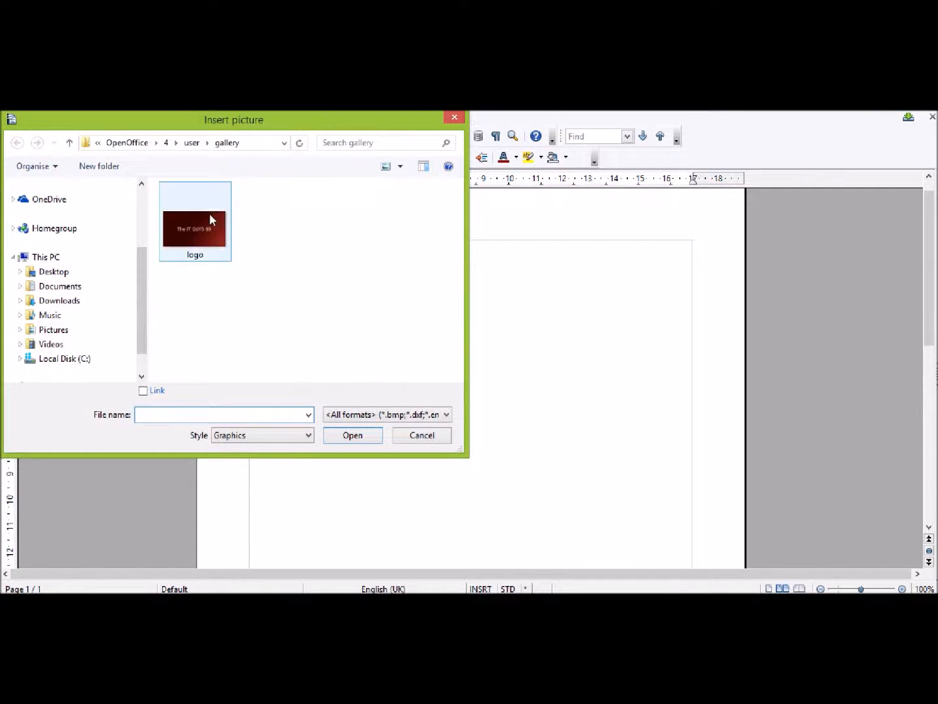
click(195, 220)
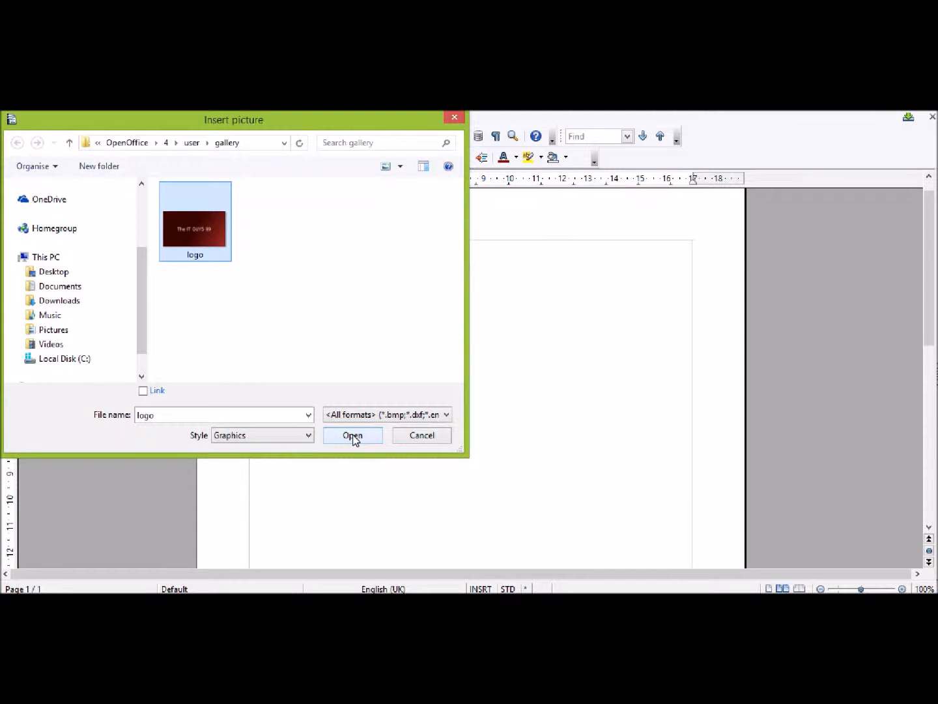
click(352, 435)
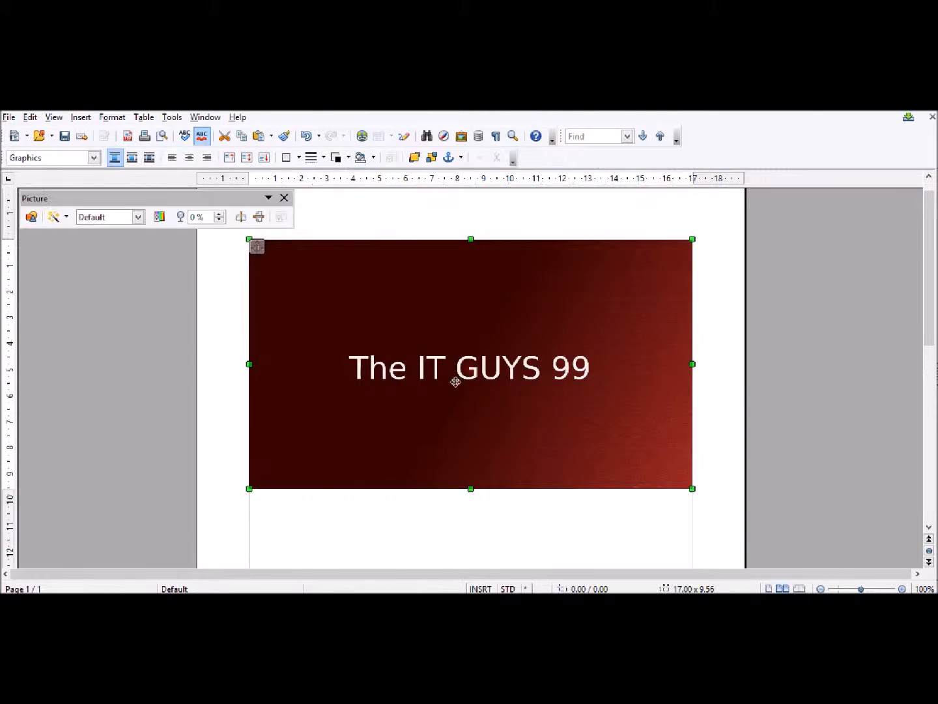
key(Delete)
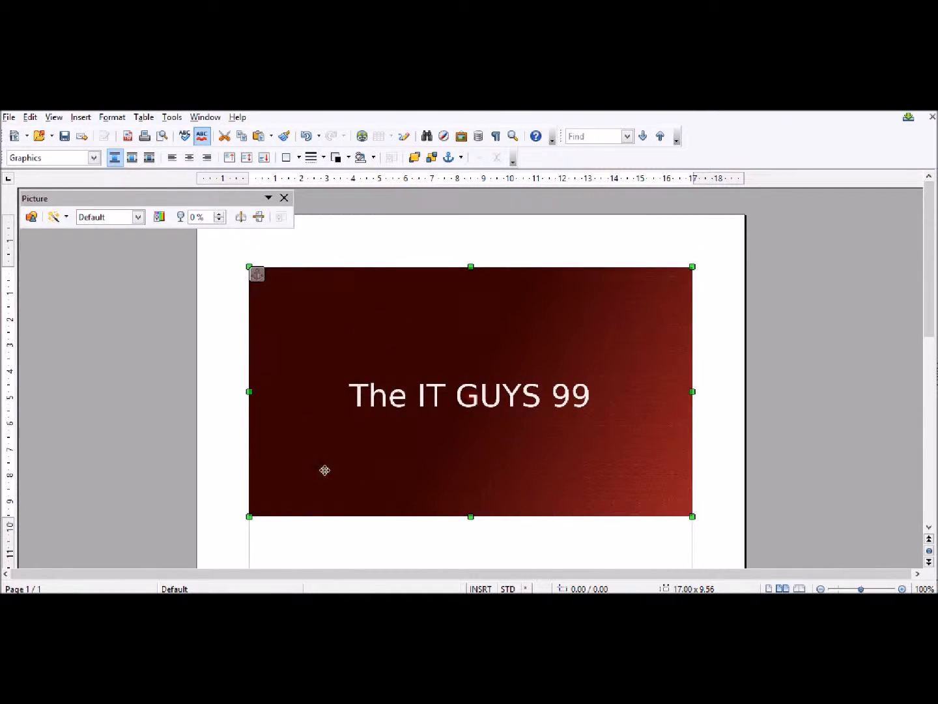
mouse_move(338, 438)
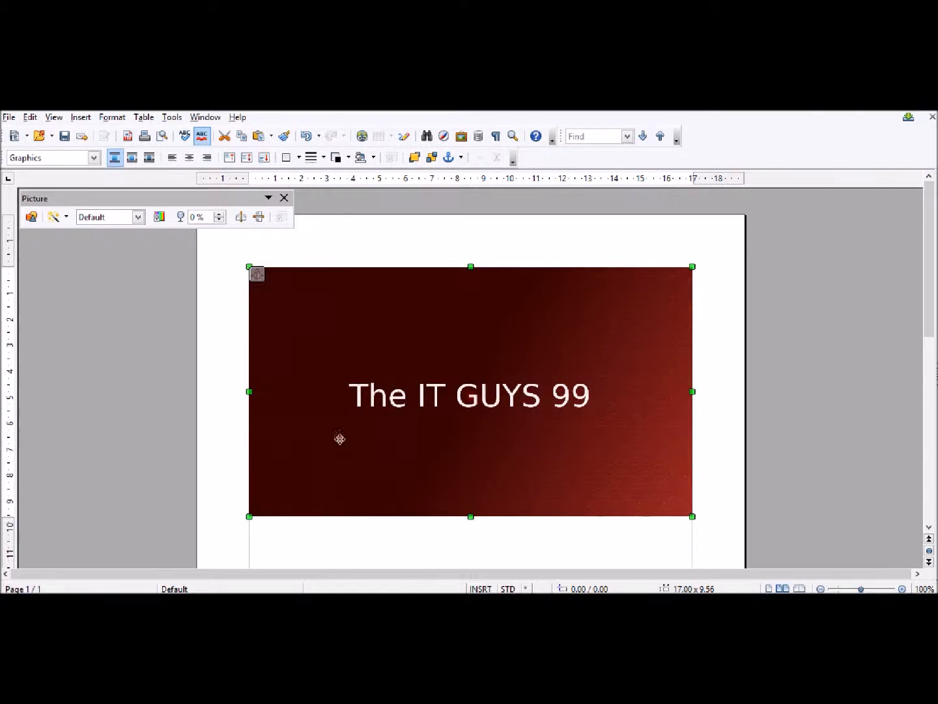
mouse_move(437, 333)
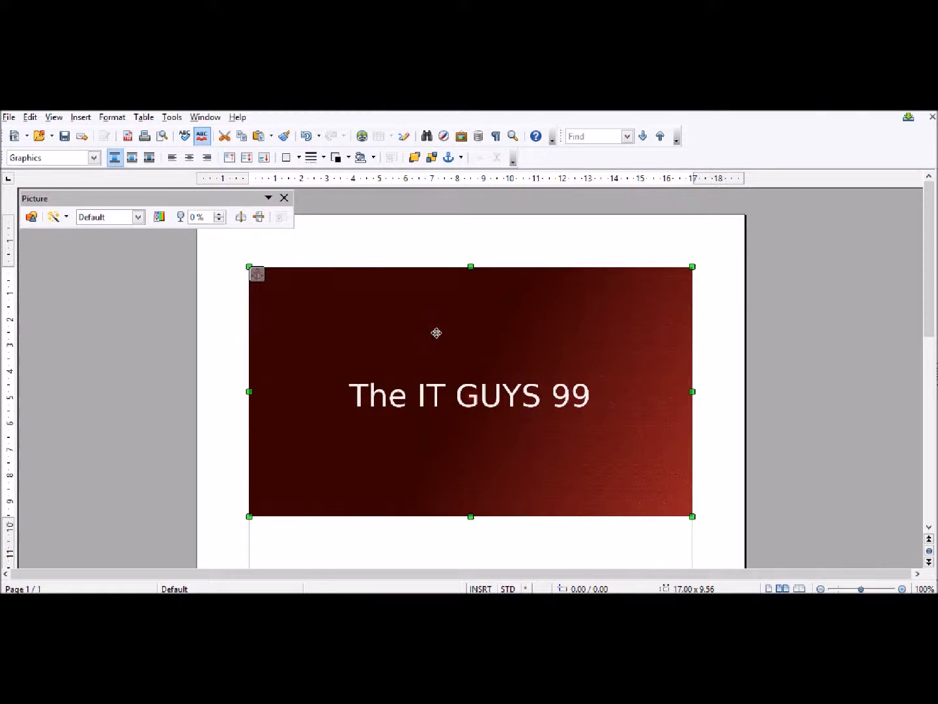
right_click(436, 334)
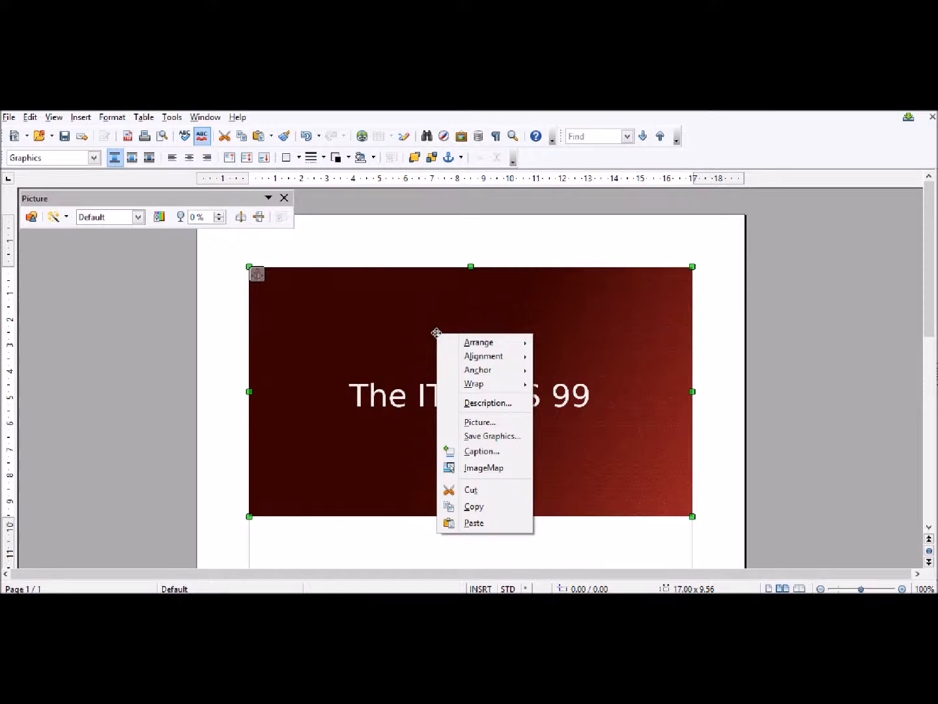
click(480, 422)
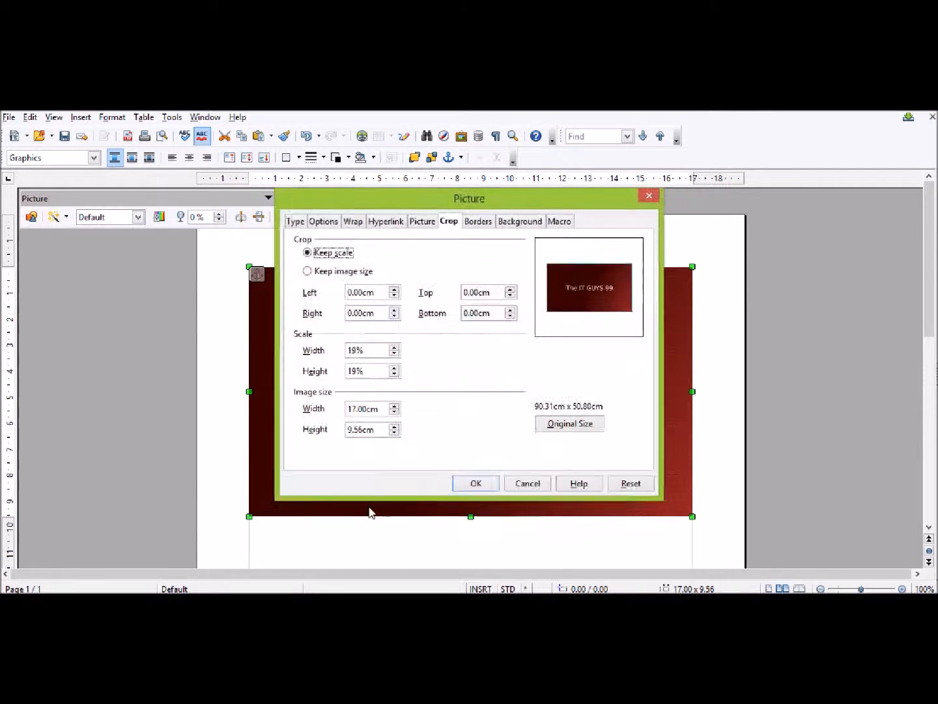
mouse_move(365, 193)
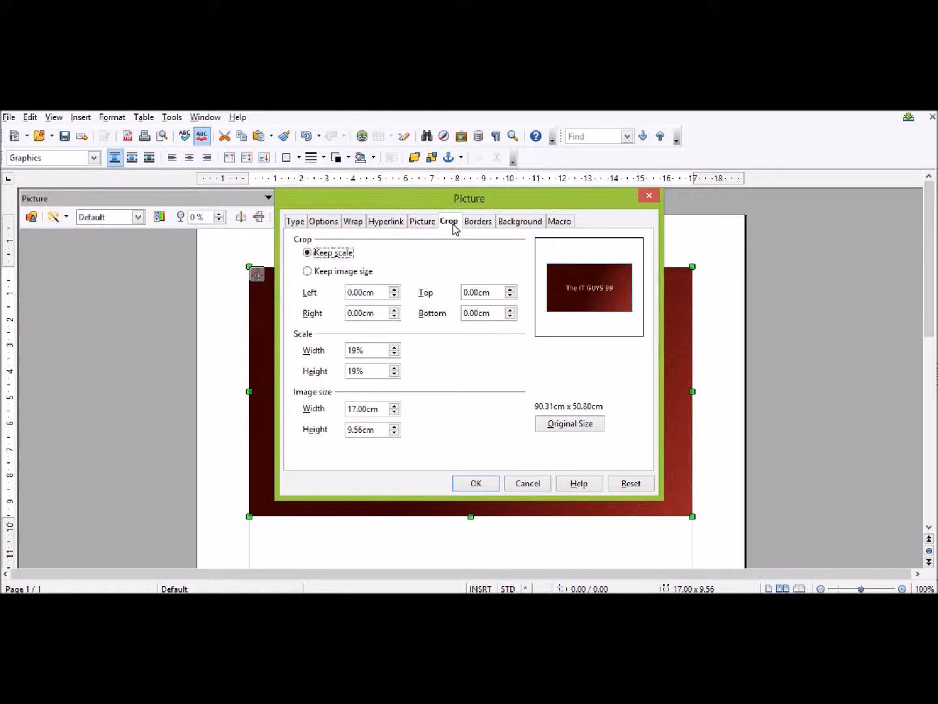
mouse_move(449, 227)
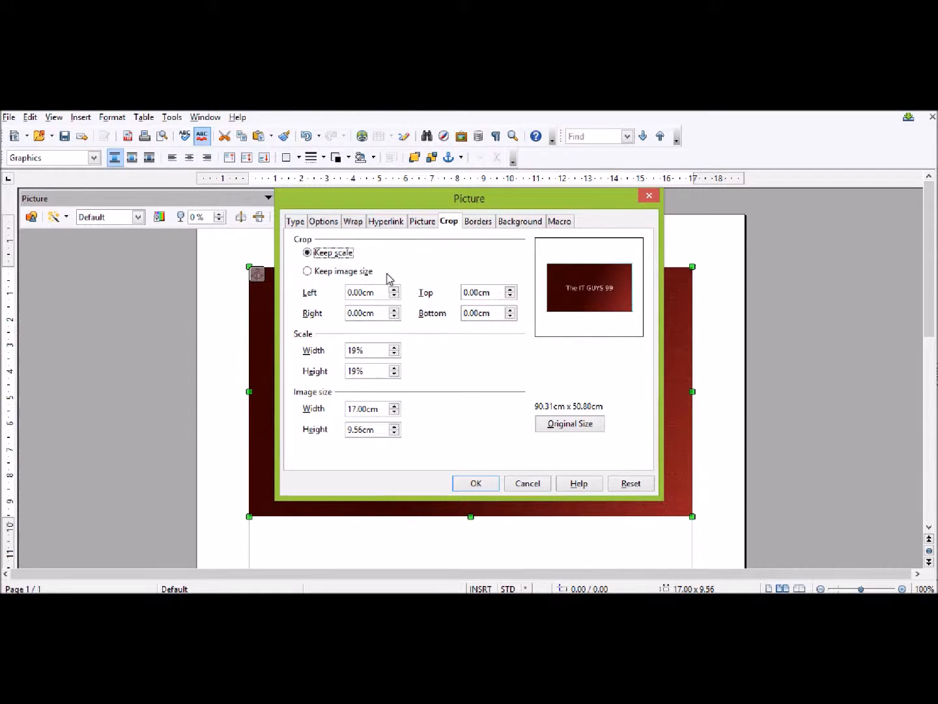
mouse_move(384, 406)
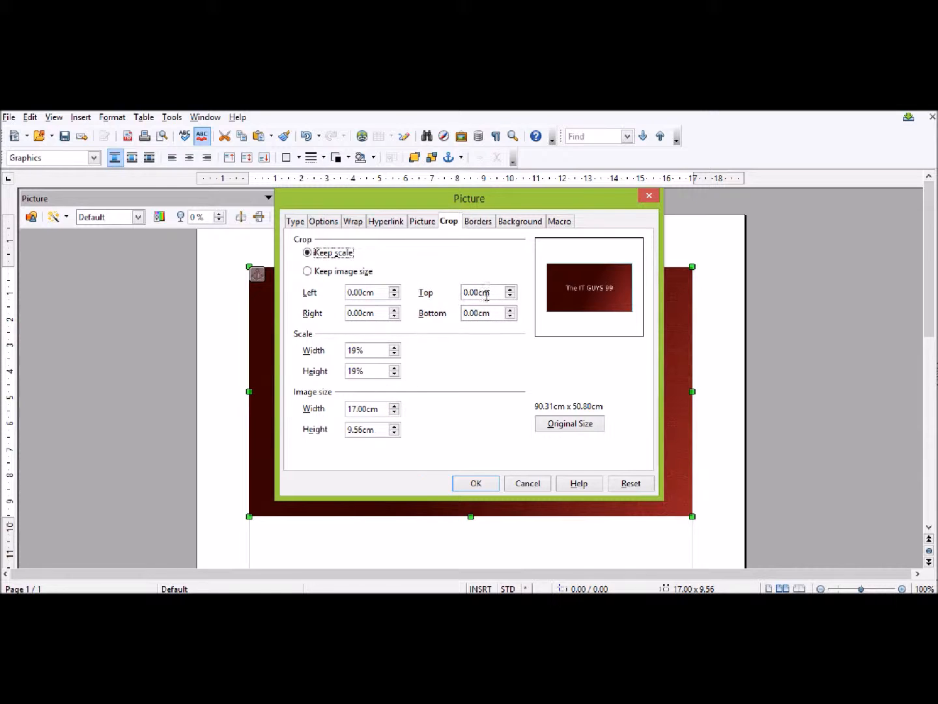
click(394, 310)
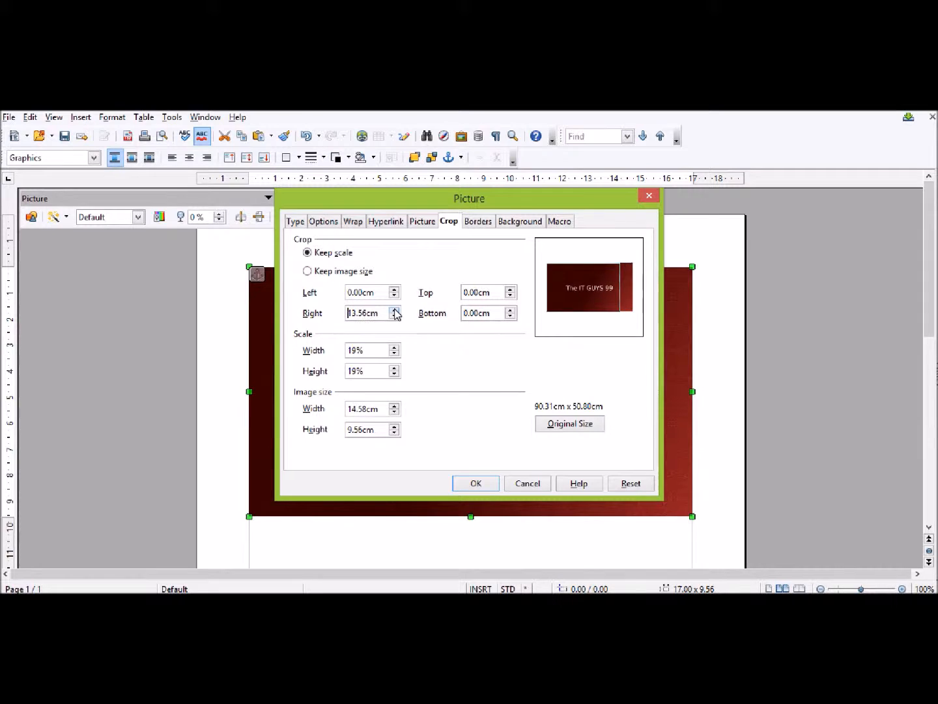
click(394, 311)
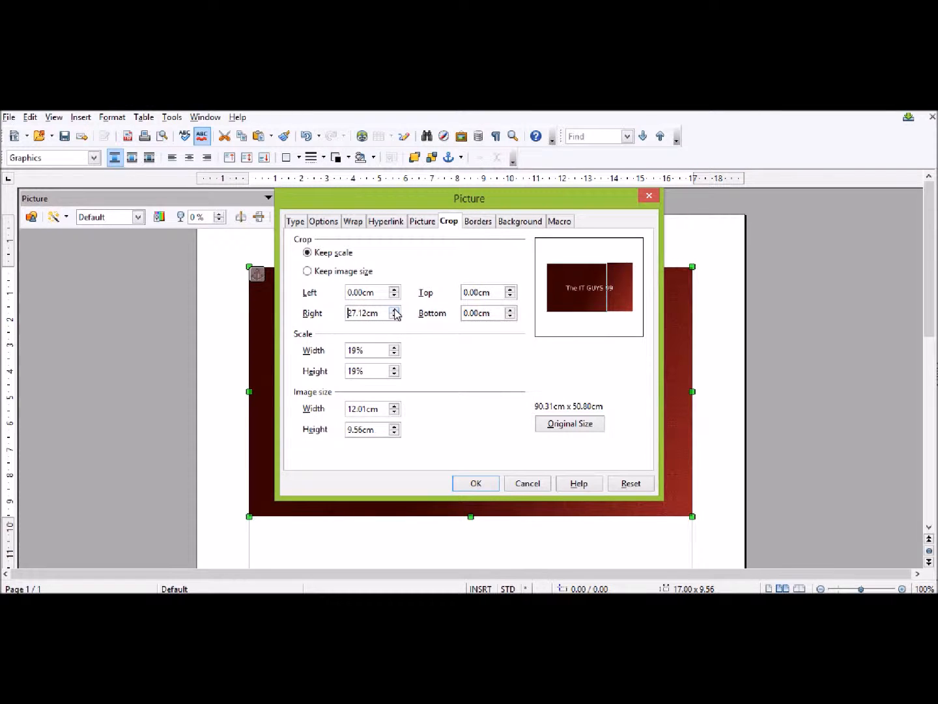
click(393, 310)
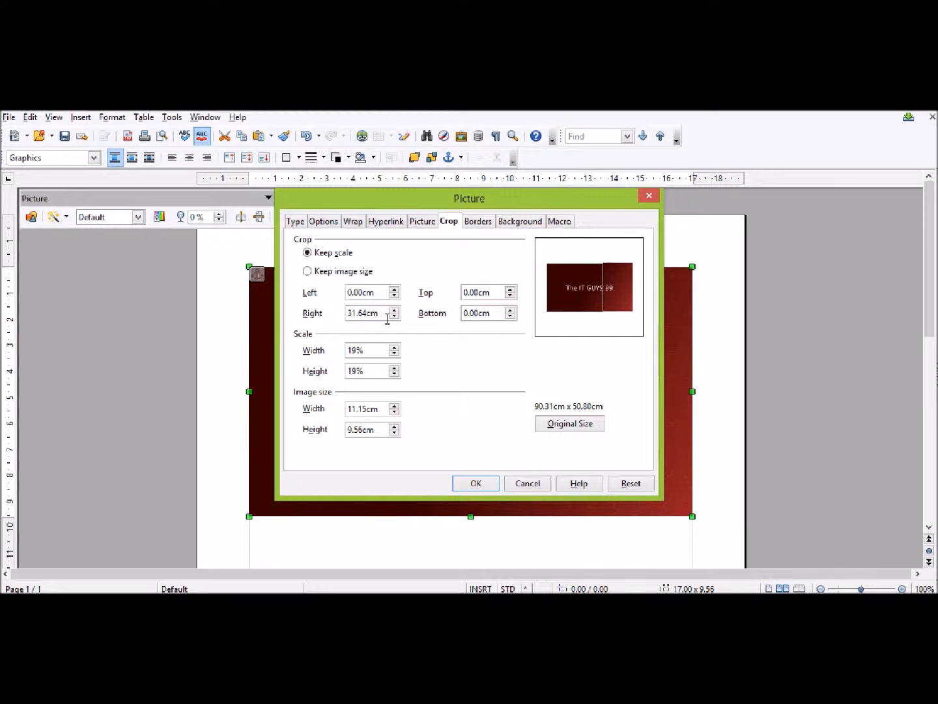
click(393, 315)
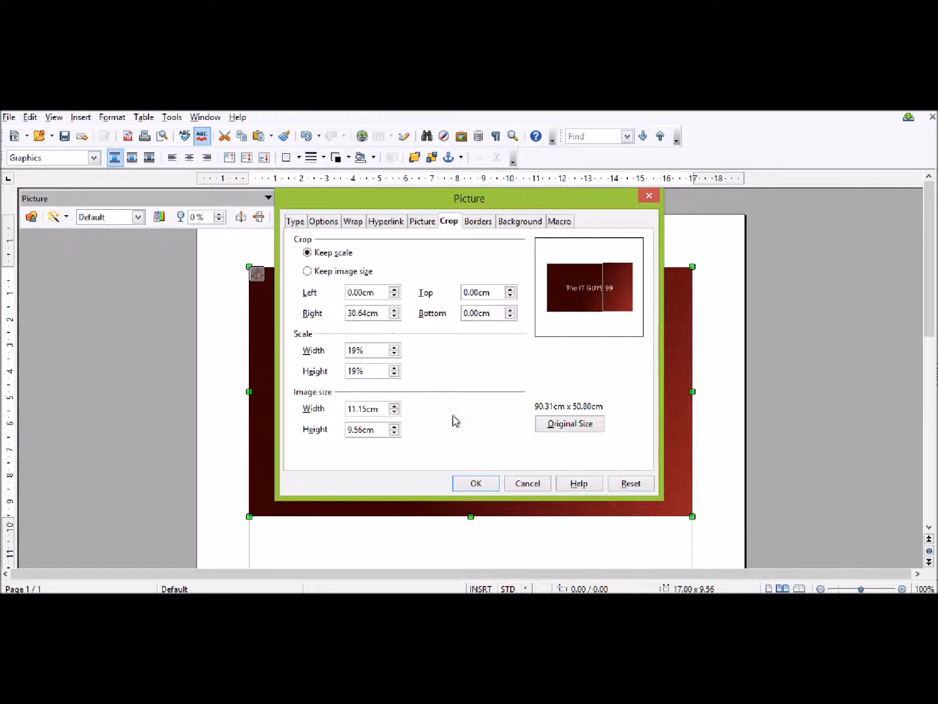
click(476, 482)
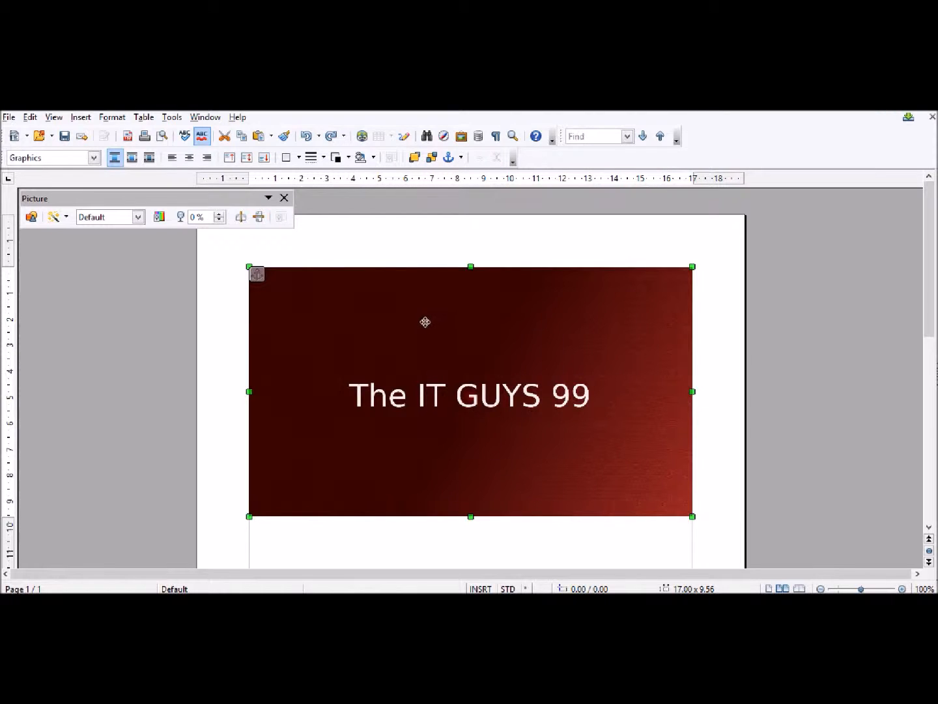
mouse_move(248, 263)
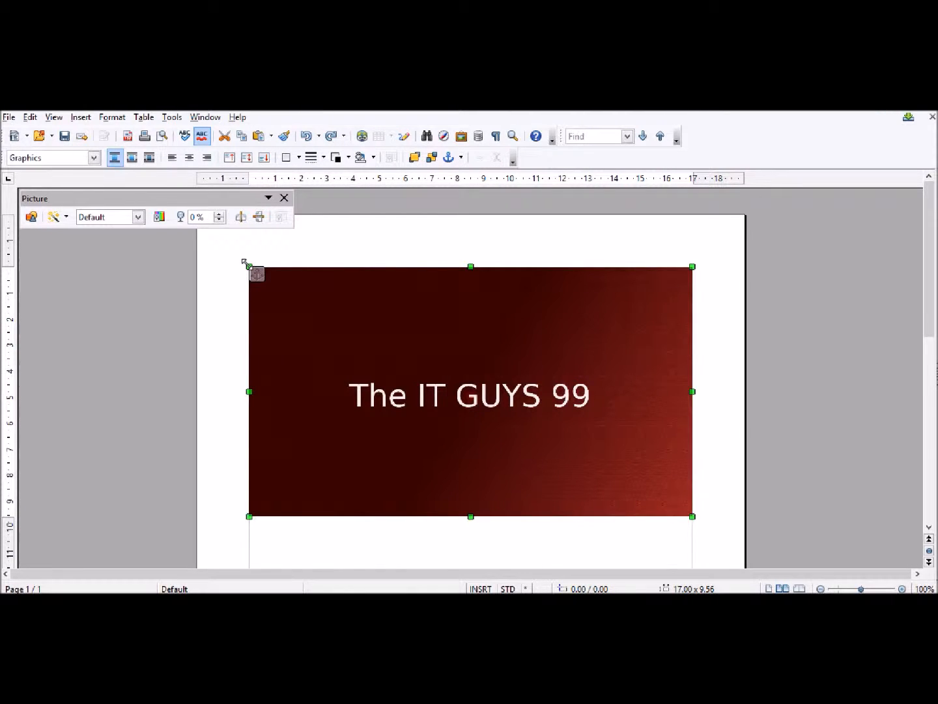
mouse_move(472, 261)
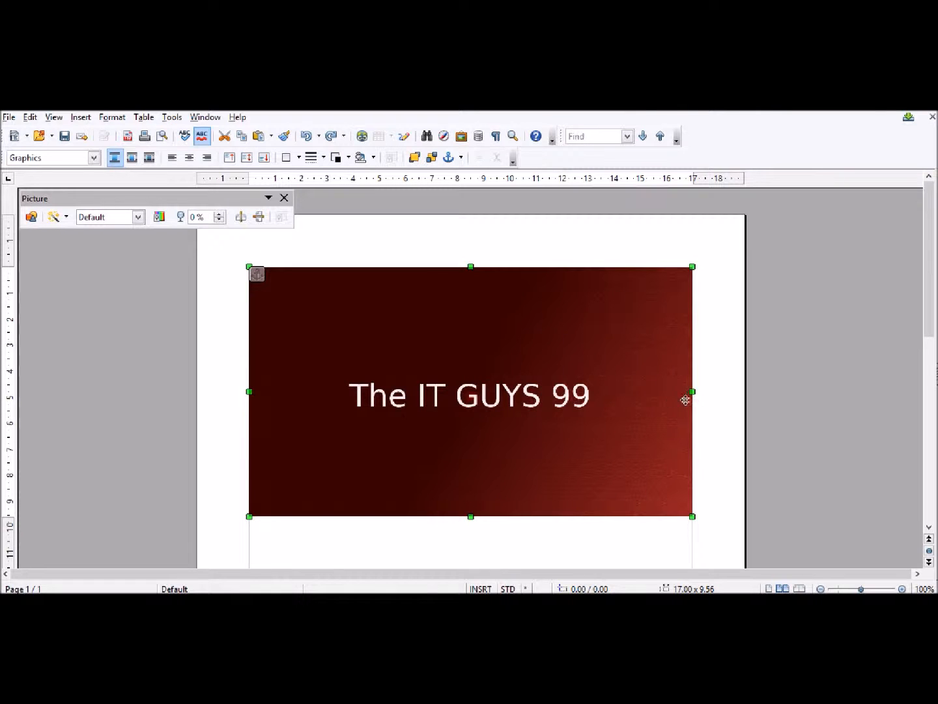
mouse_move(472, 517)
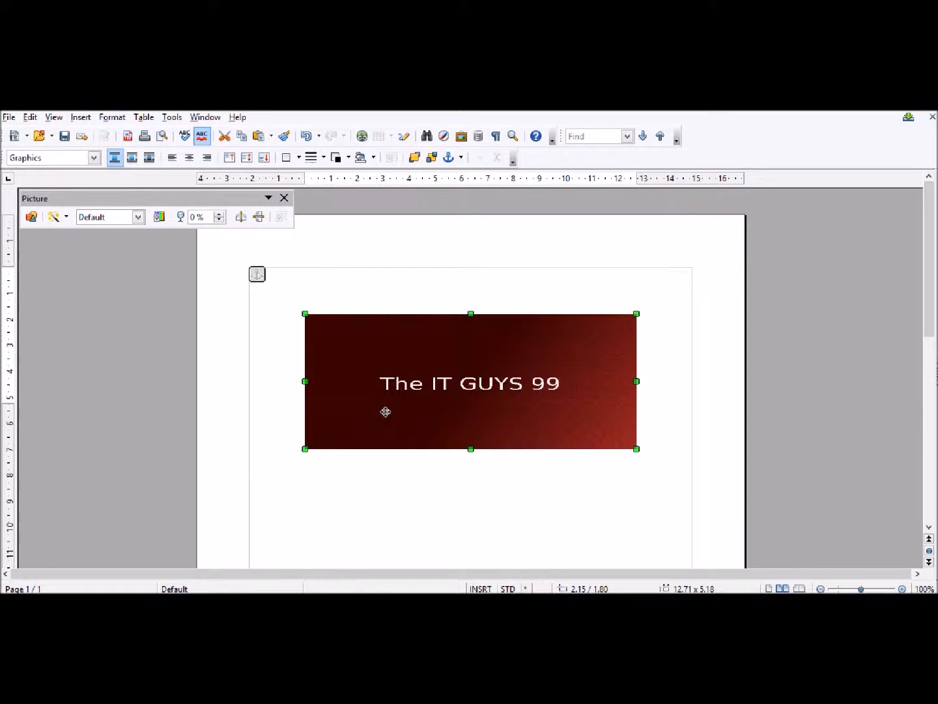
mouse_move(506, 346)
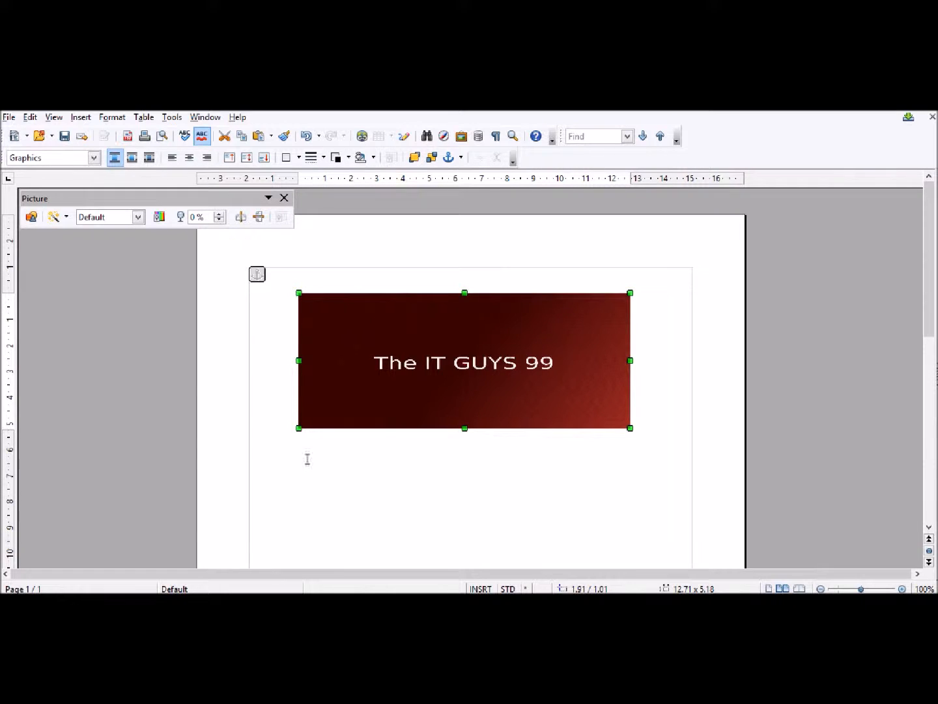
mouse_move(375, 336)
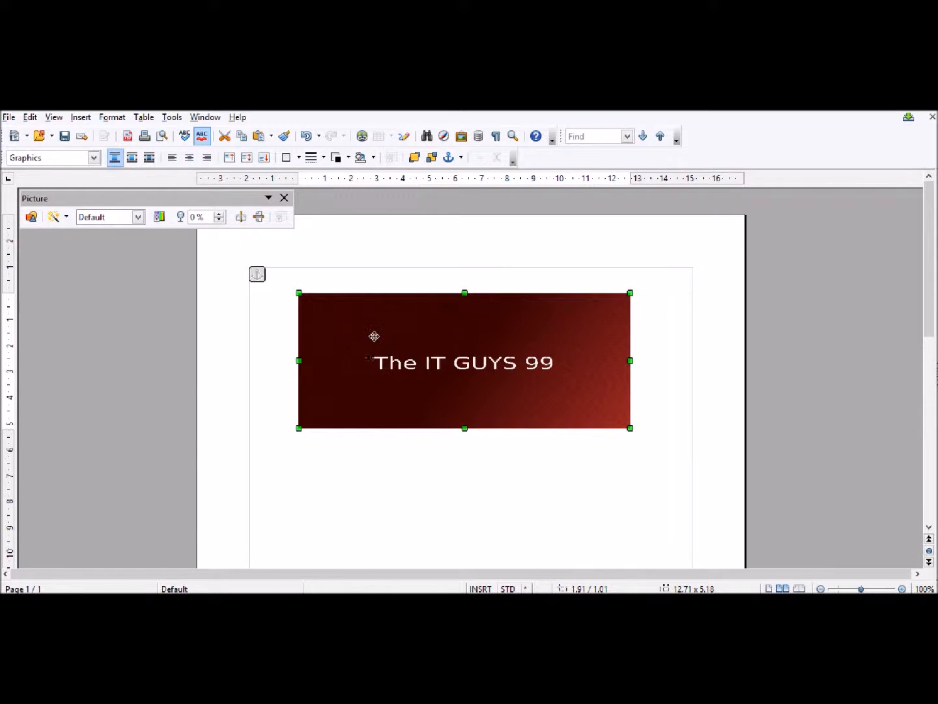
- In the picture's Borders properties, set borders on all four sides with a 5.00 pt line
right_click(431, 380)
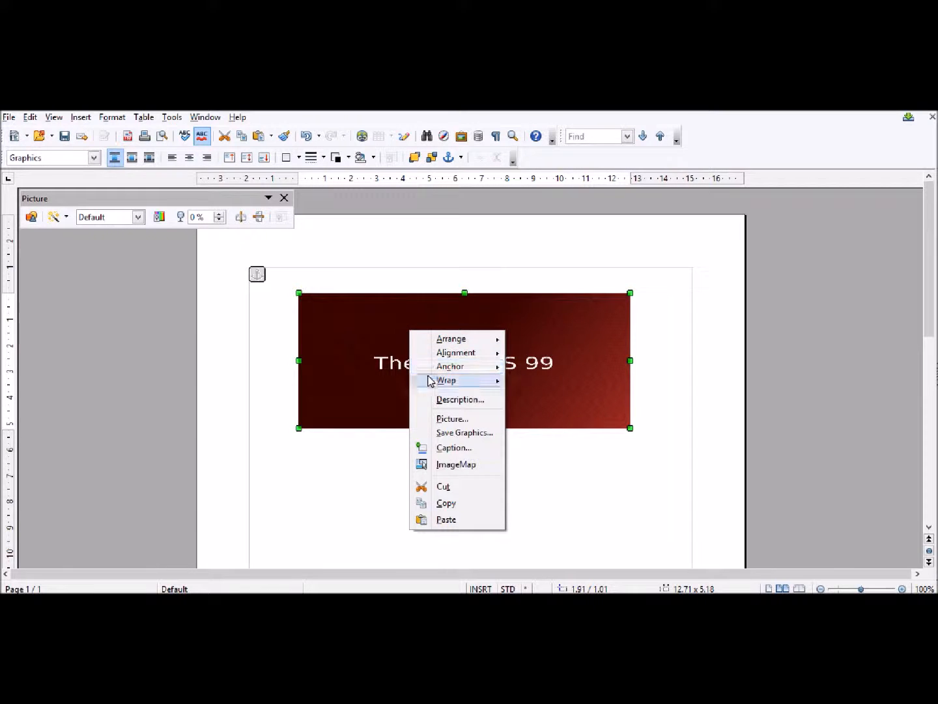
click(452, 419)
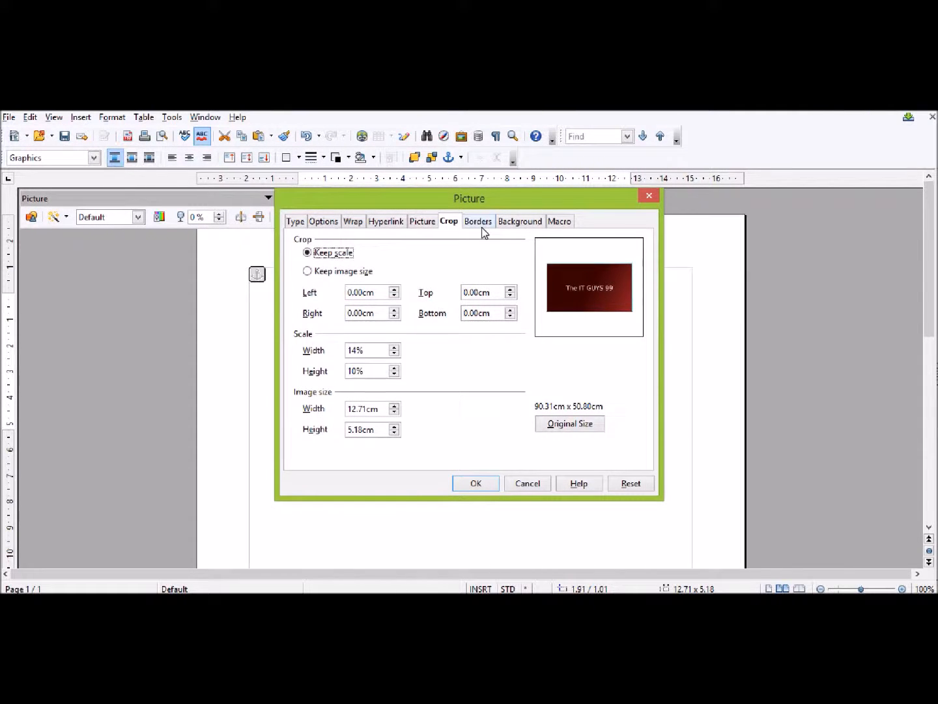
click(477, 222)
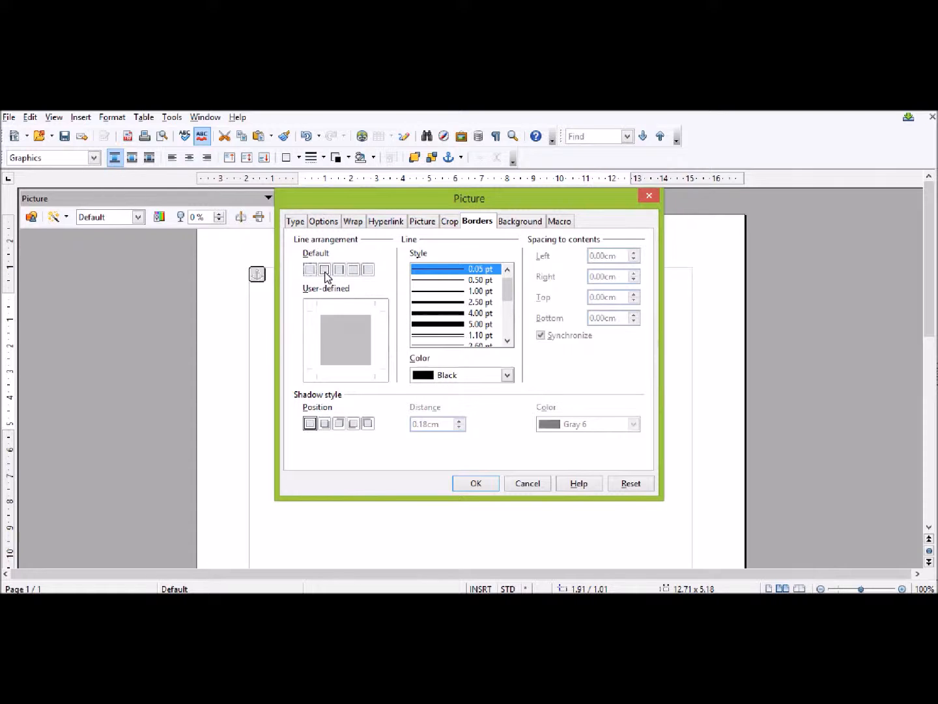
click(325, 269)
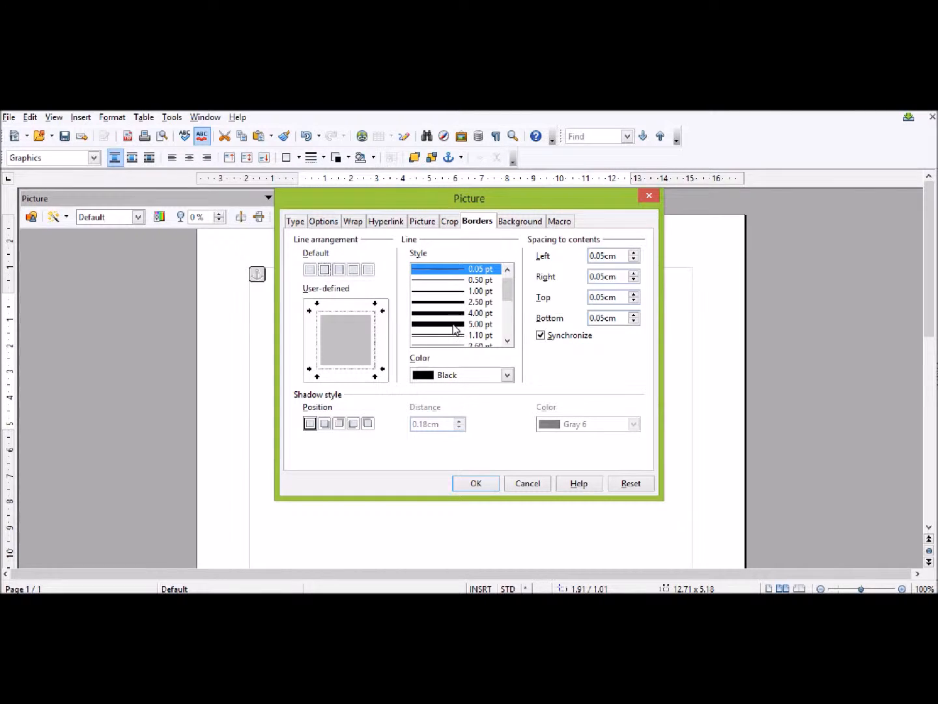
click(456, 324)
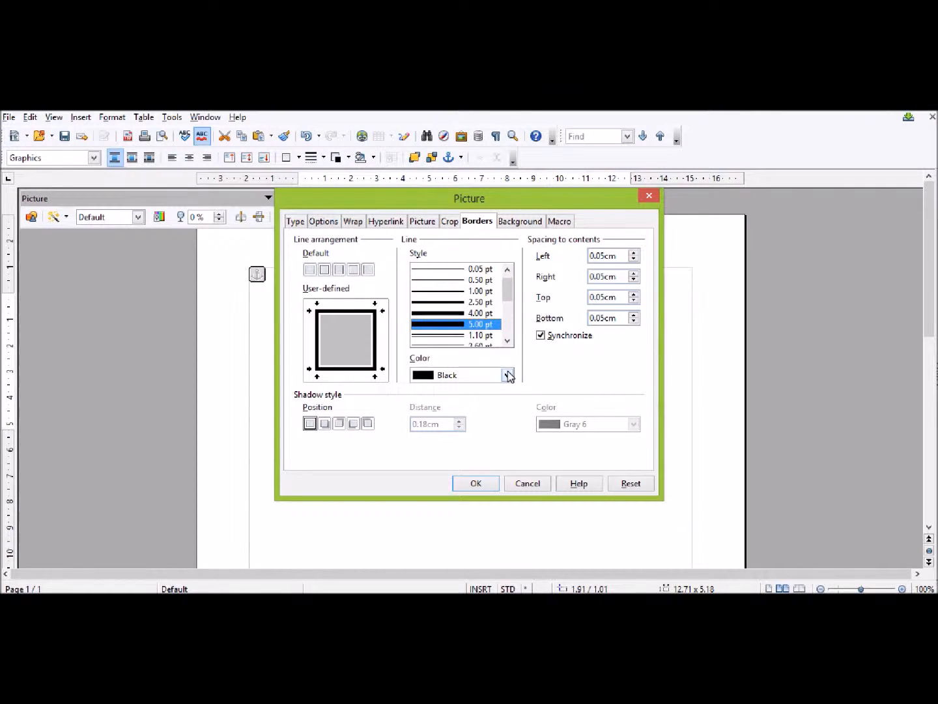
- Choose Cyan as the border colour (after briefly picking red) and apply it to the logo
click(508, 376)
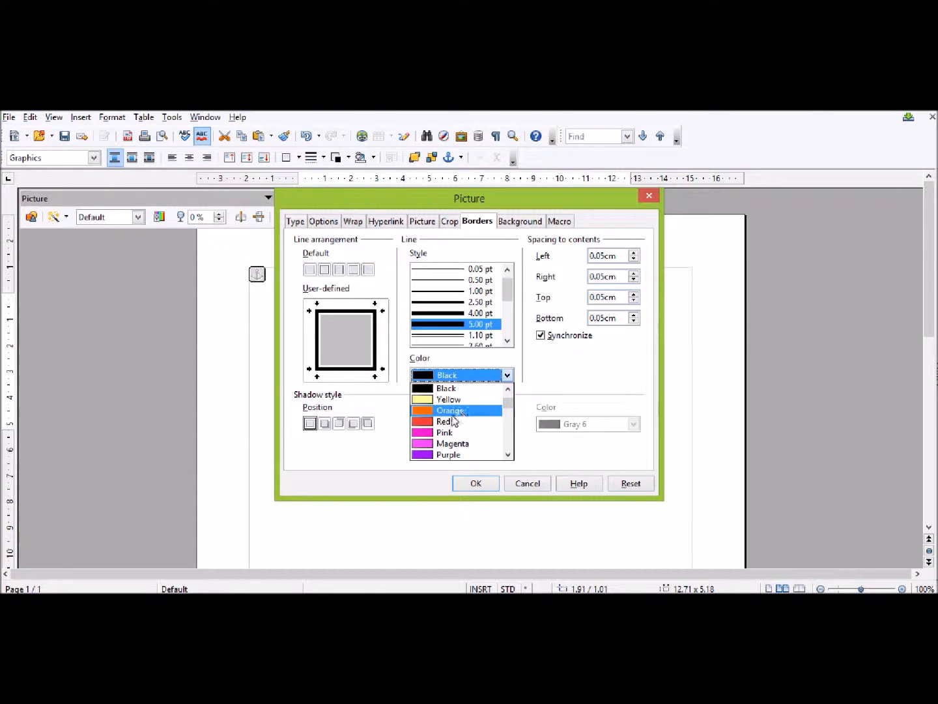
click(445, 421)
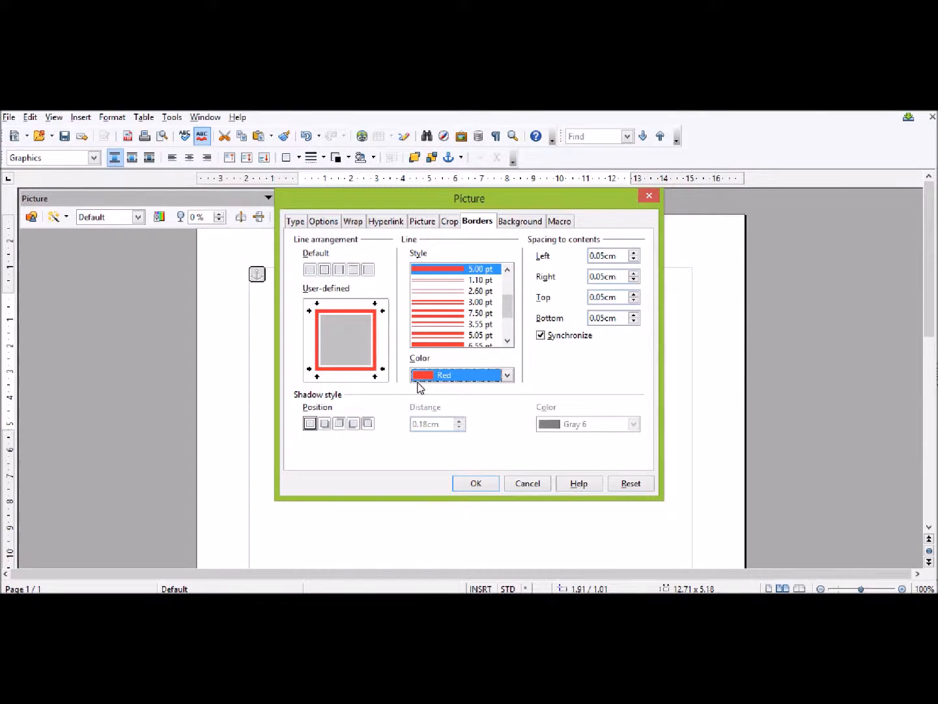
click(507, 375)
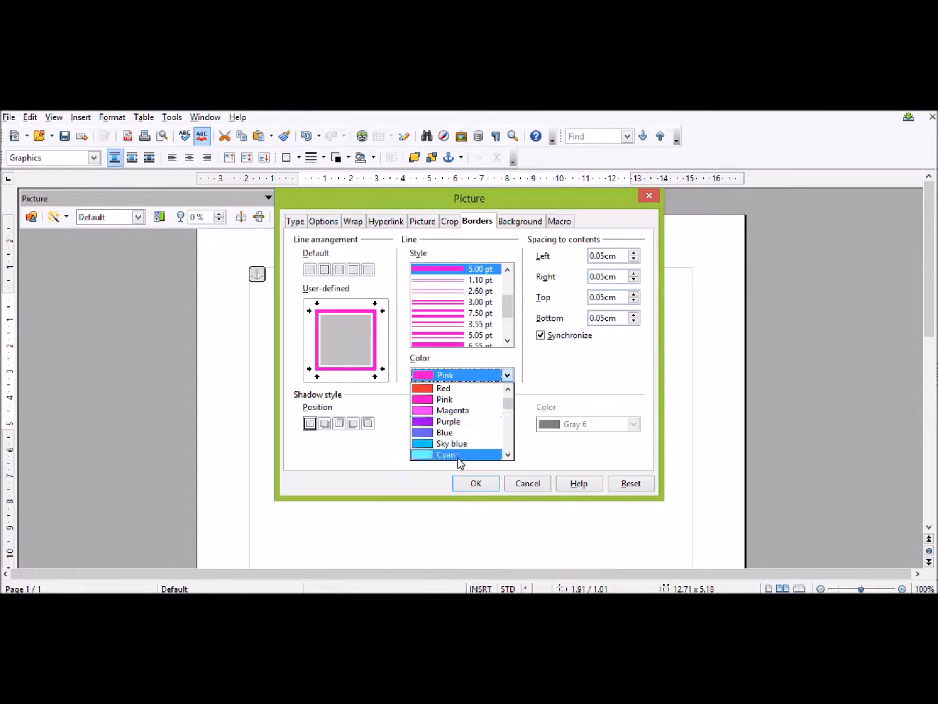
click(446, 454)
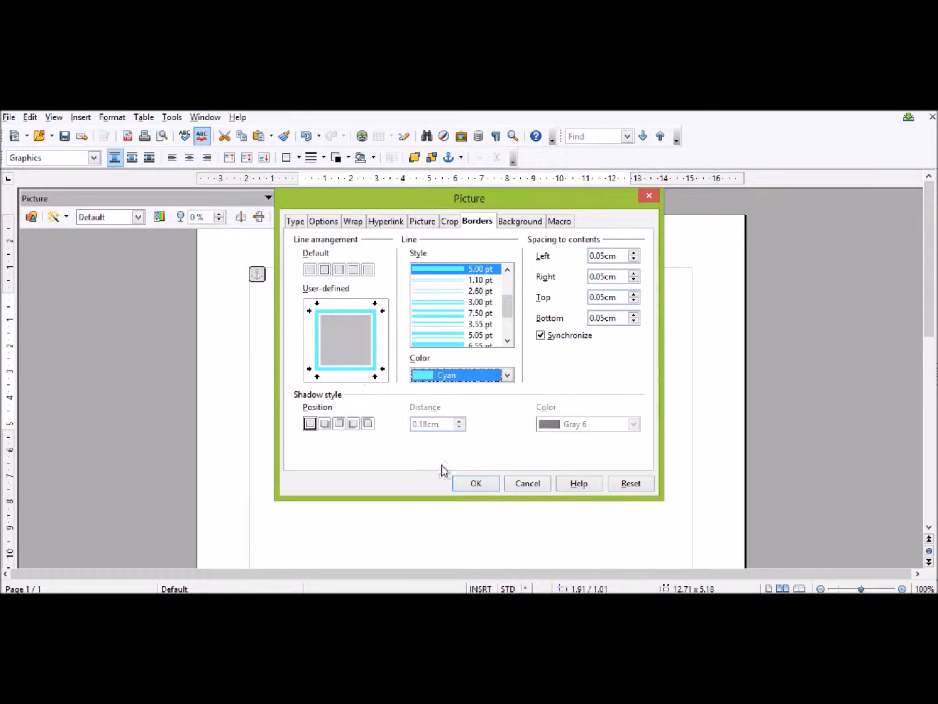
click(476, 483)
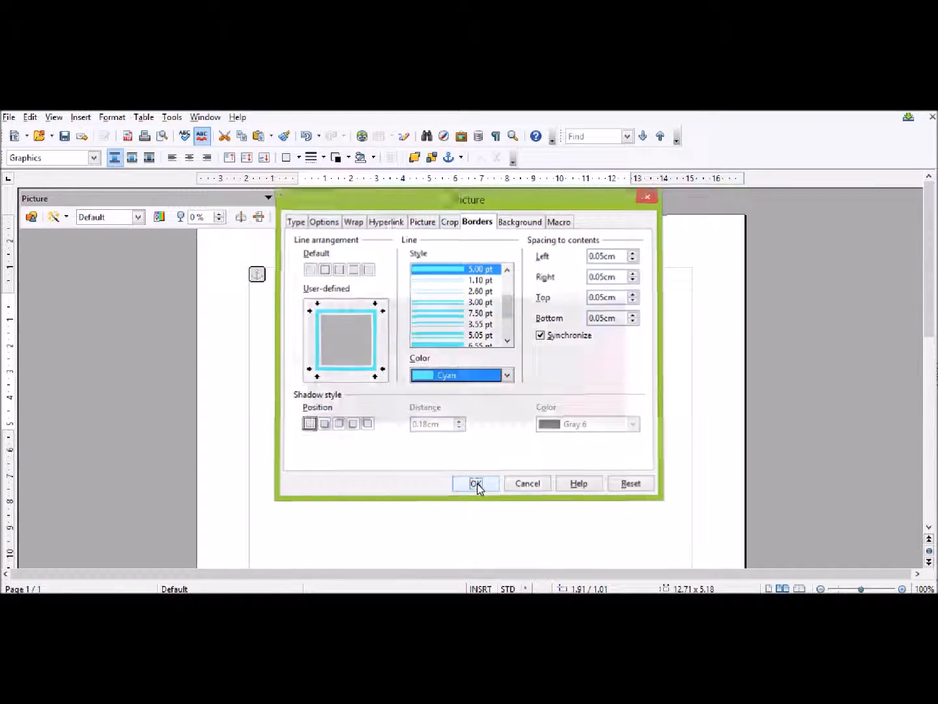
click(476, 484)
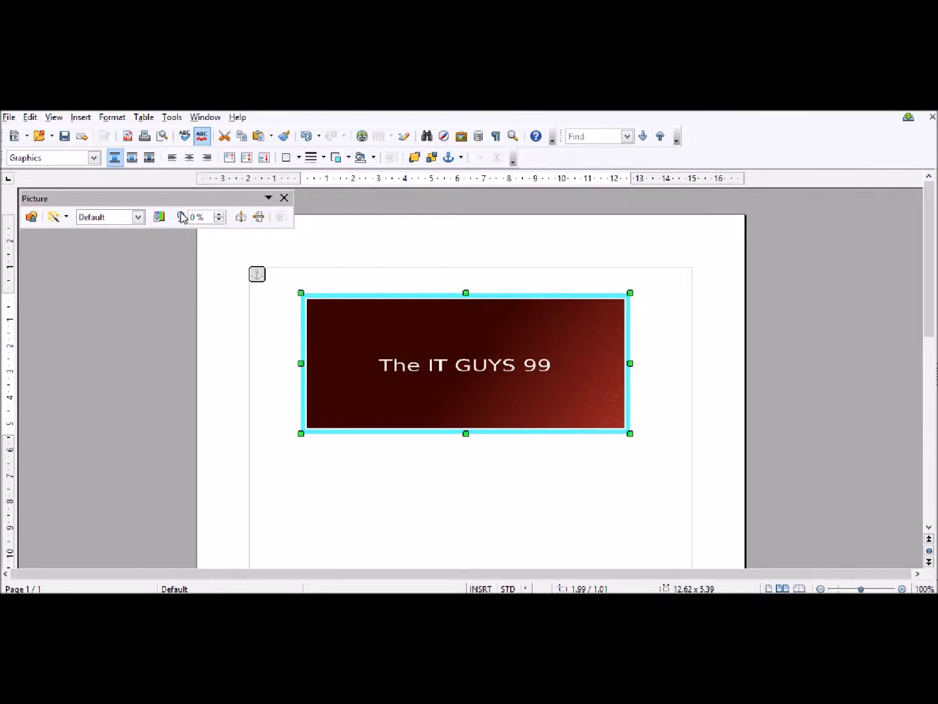
mouse_move(305, 289)
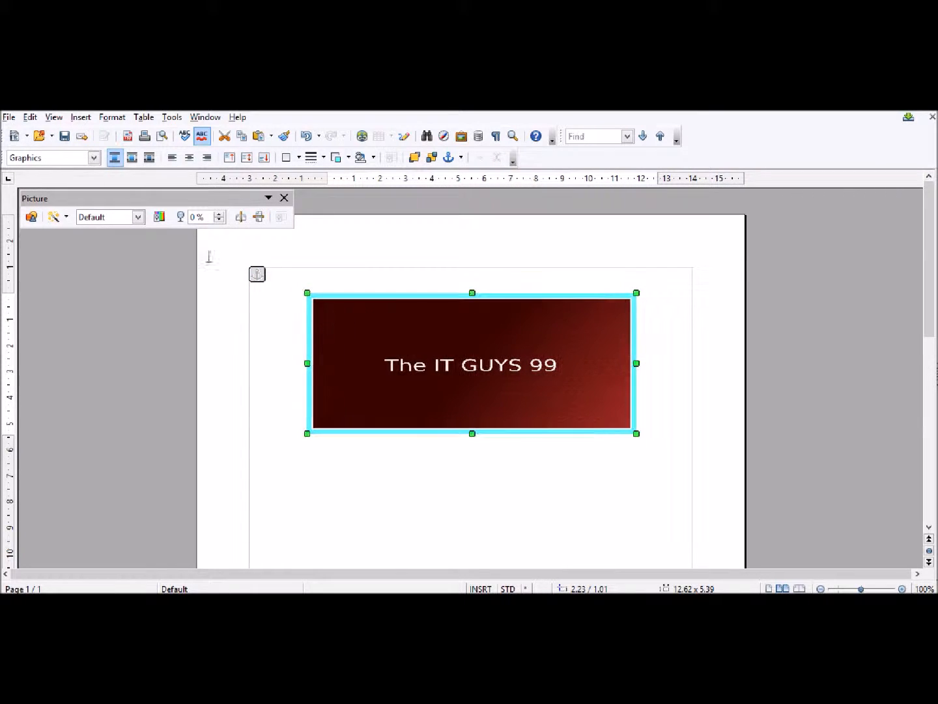
mouse_move(185, 217)
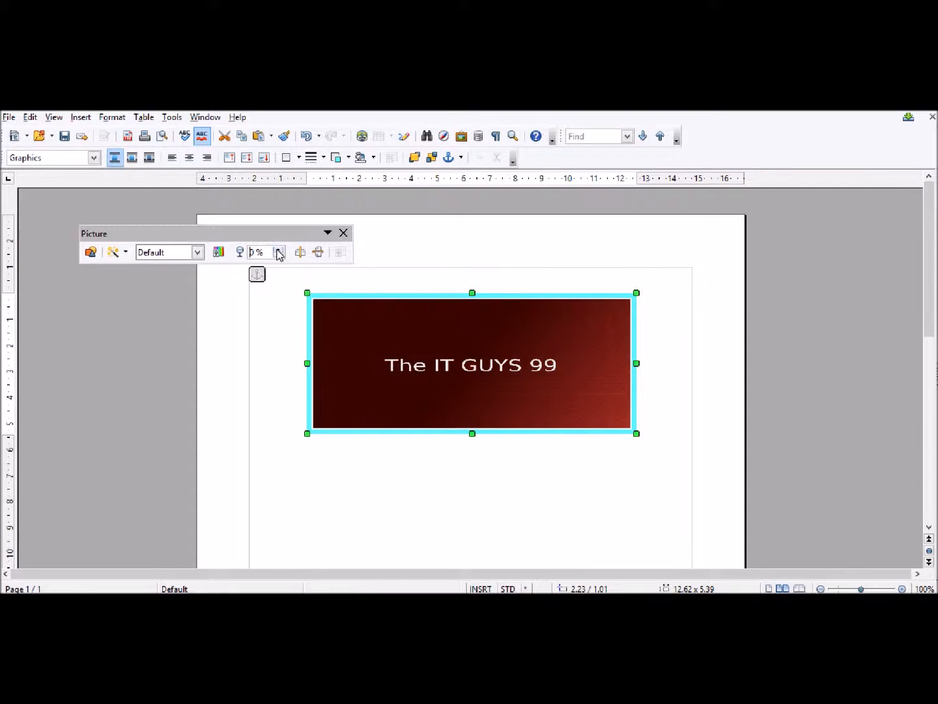
- Raise the logo's transparency to 30% on the Picture toolbar and reselect the logo
click(279, 249)
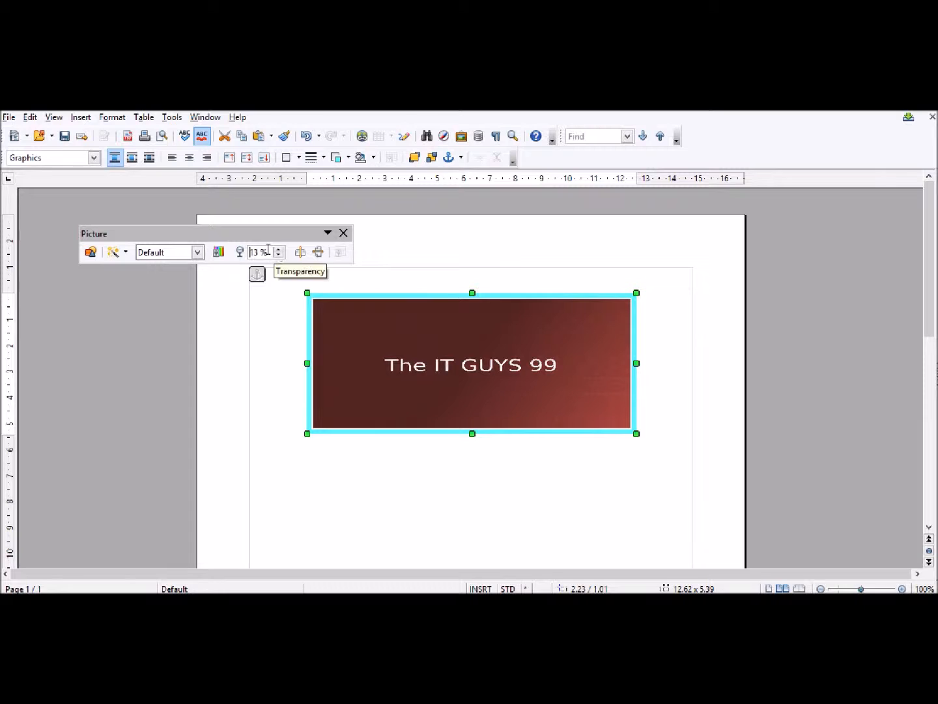
click(279, 249)
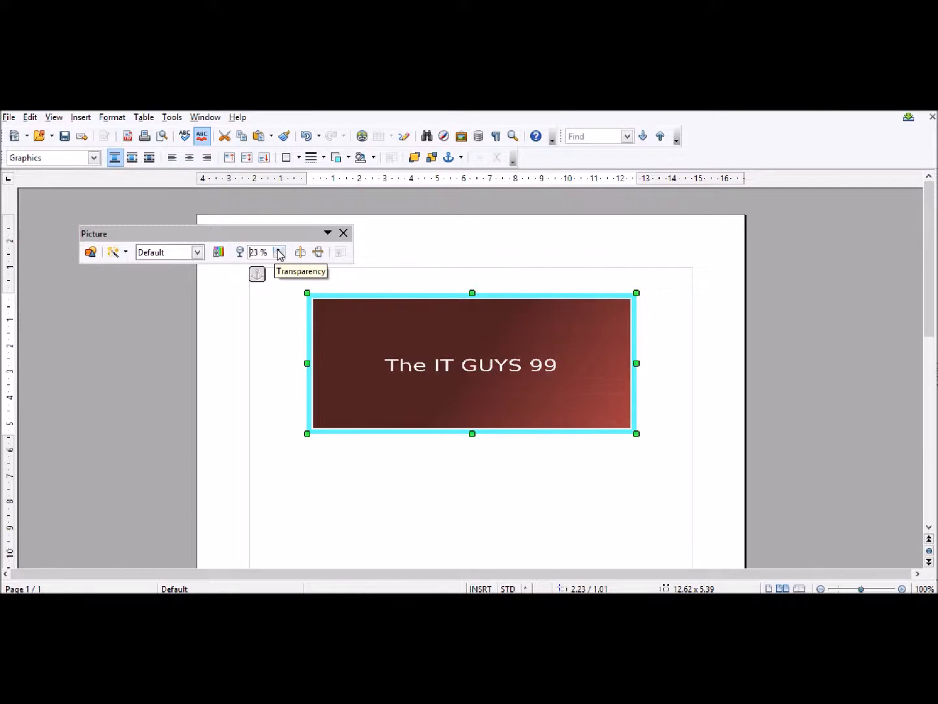
click(279, 249)
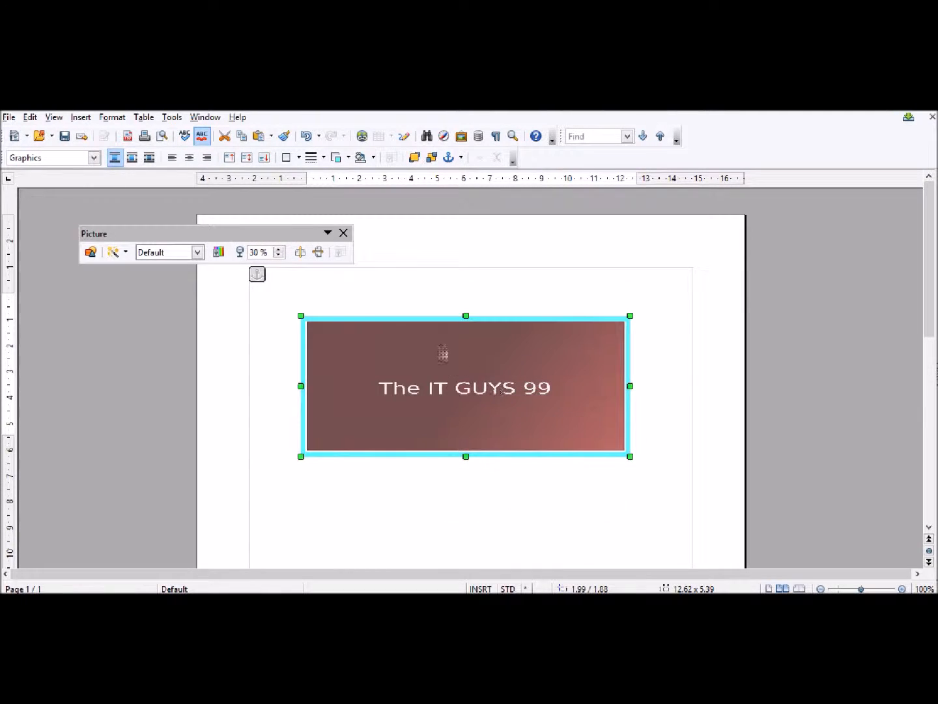
click(391, 309)
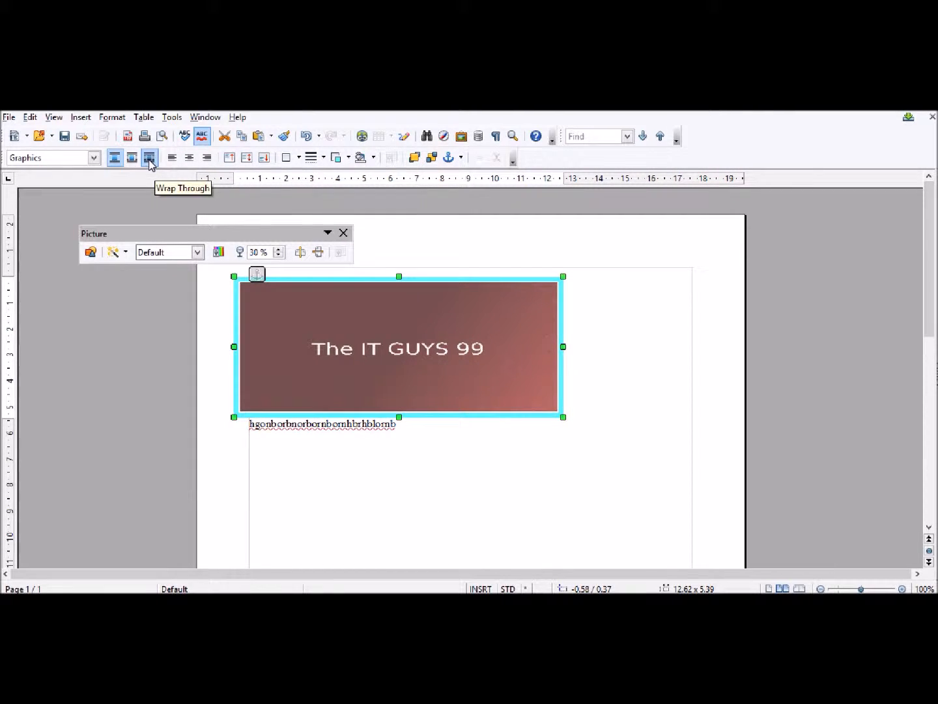
- Set the logo's wrap to Wrap Through so text flows through it
click(149, 157)
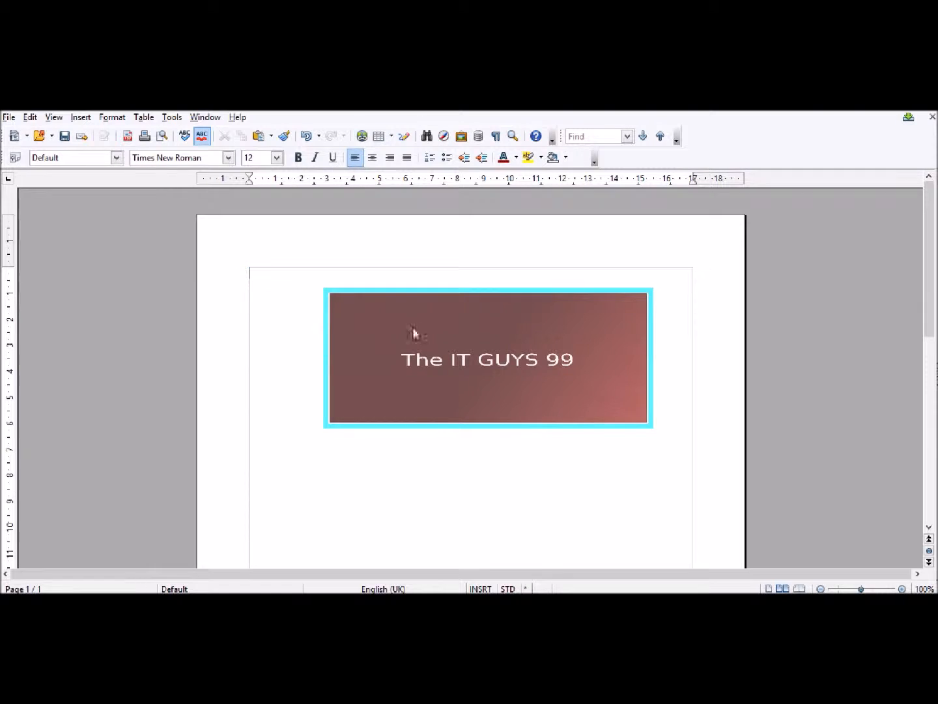
- Align the logo Centered horizontally via its context menu
right_click(414, 333)
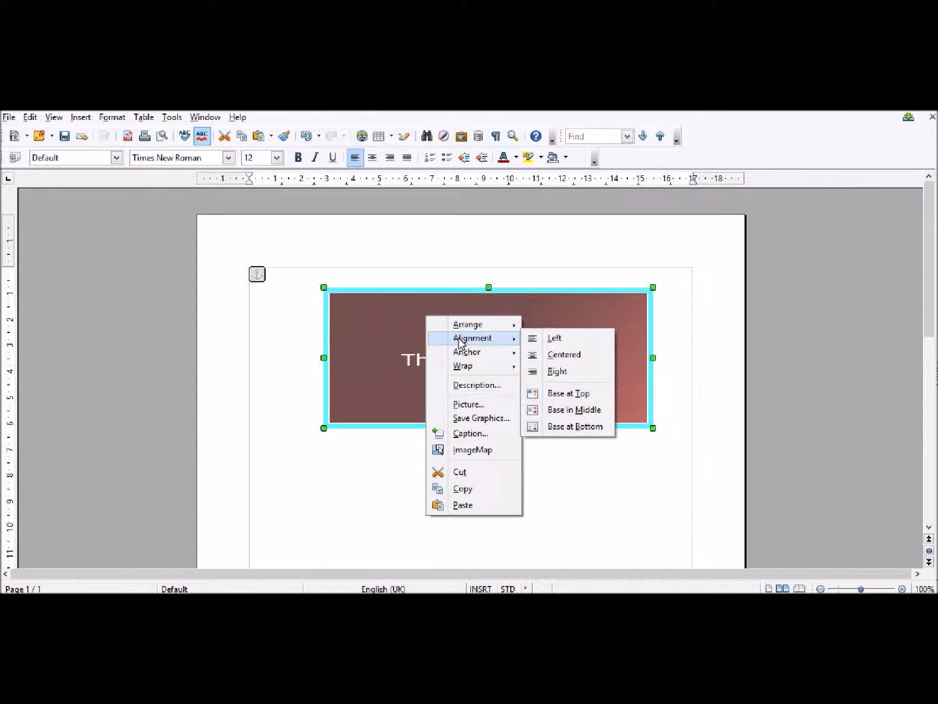
mouse_move(554, 338)
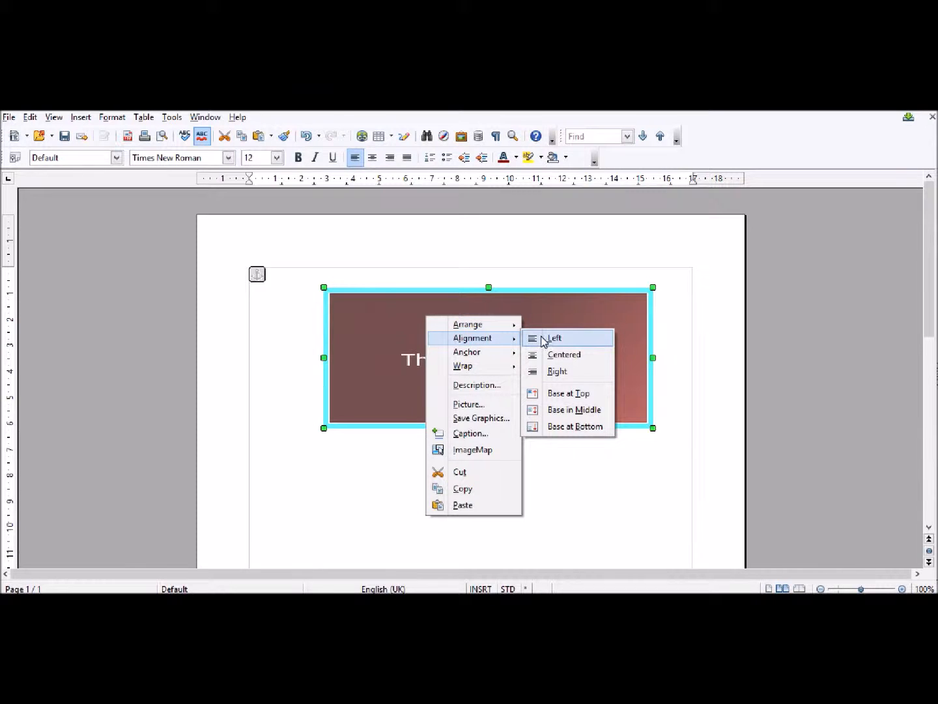
mouse_move(572, 339)
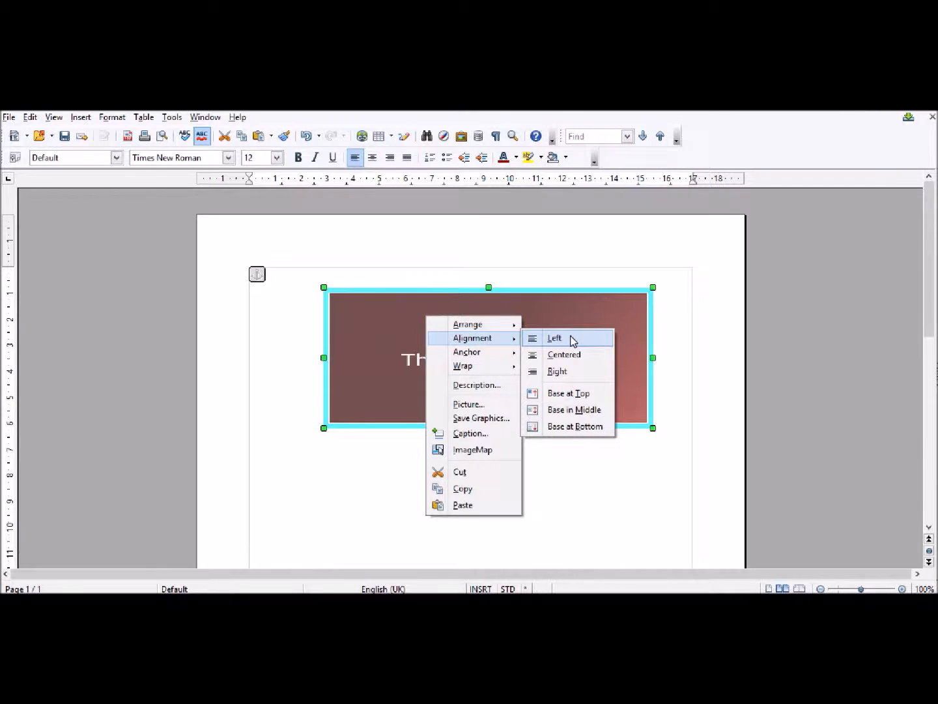
mouse_move(511, 342)
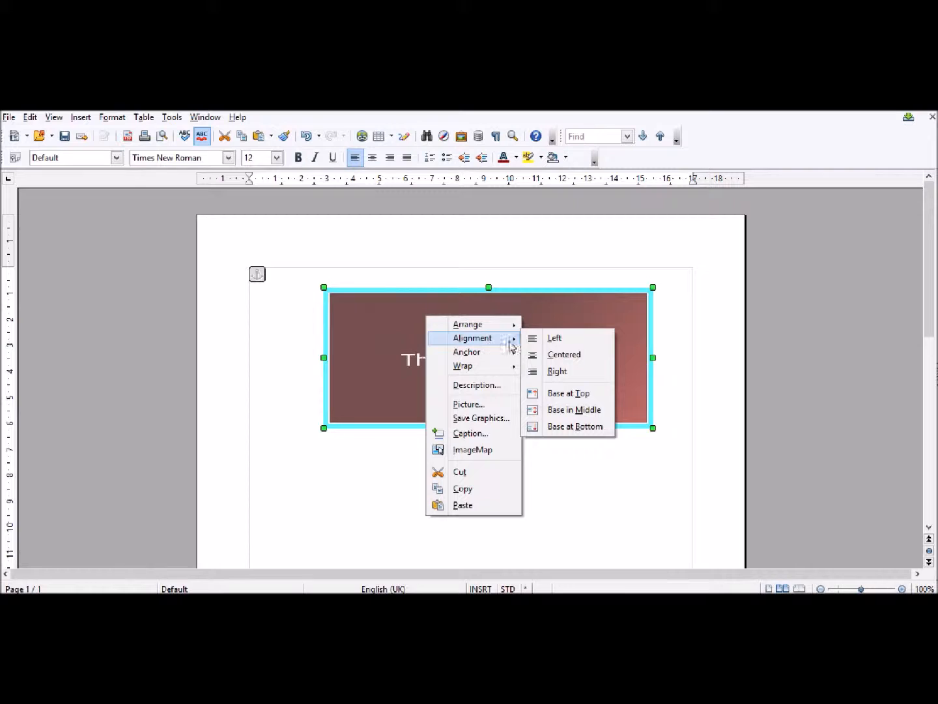
mouse_move(569, 375)
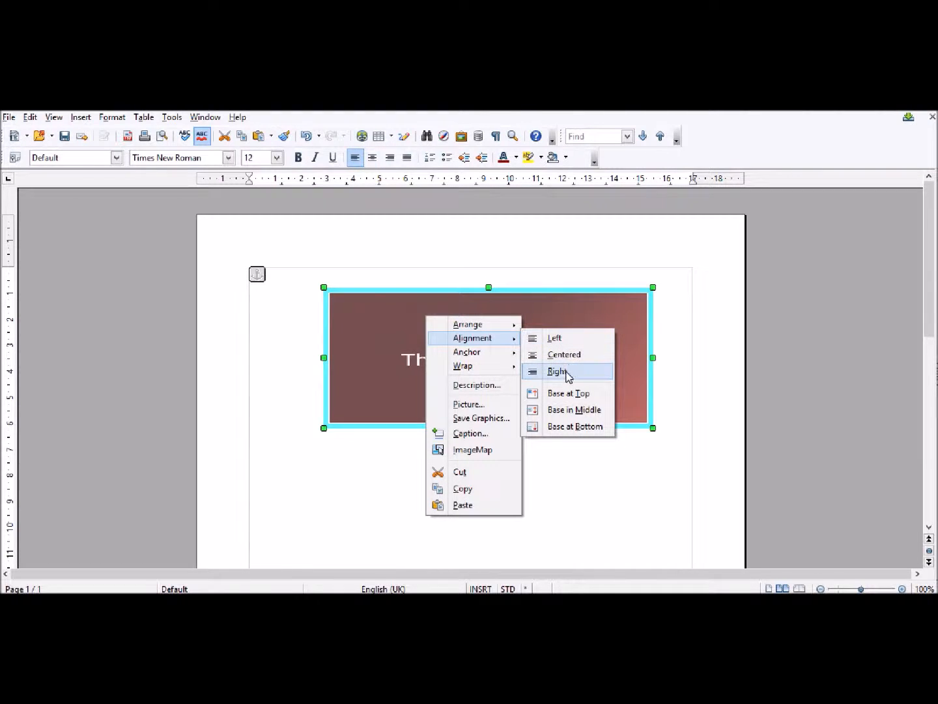
mouse_move(567, 355)
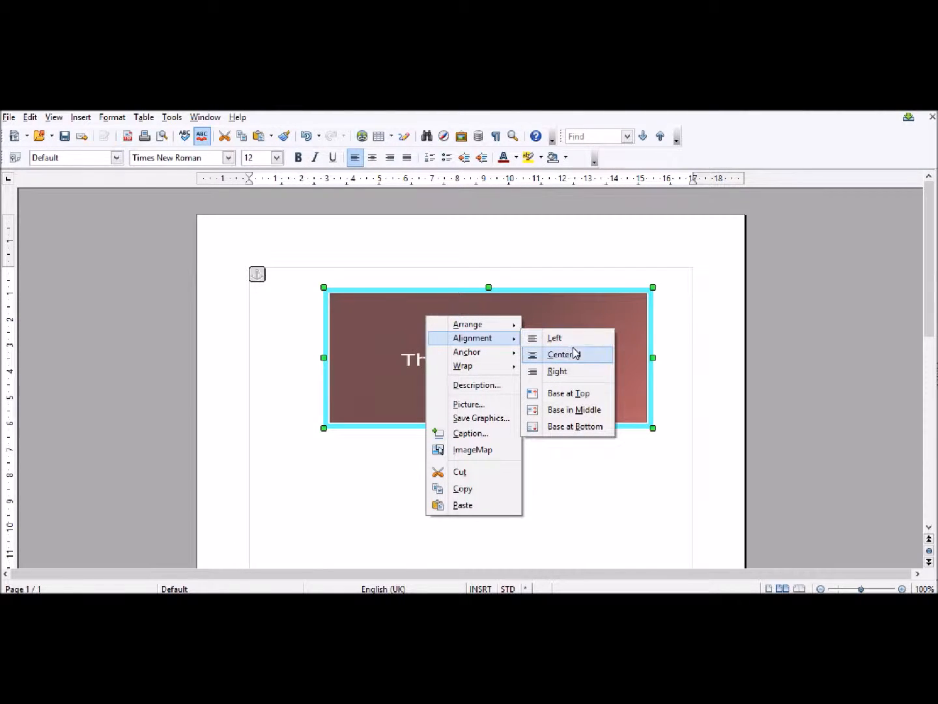
click(563, 355)
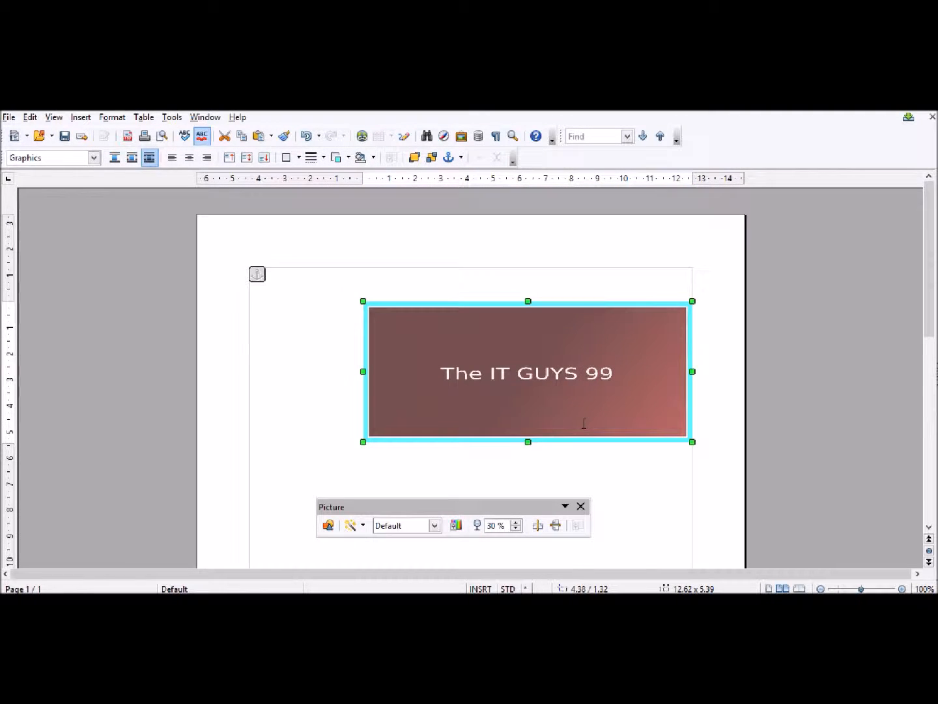
mouse_move(465, 291)
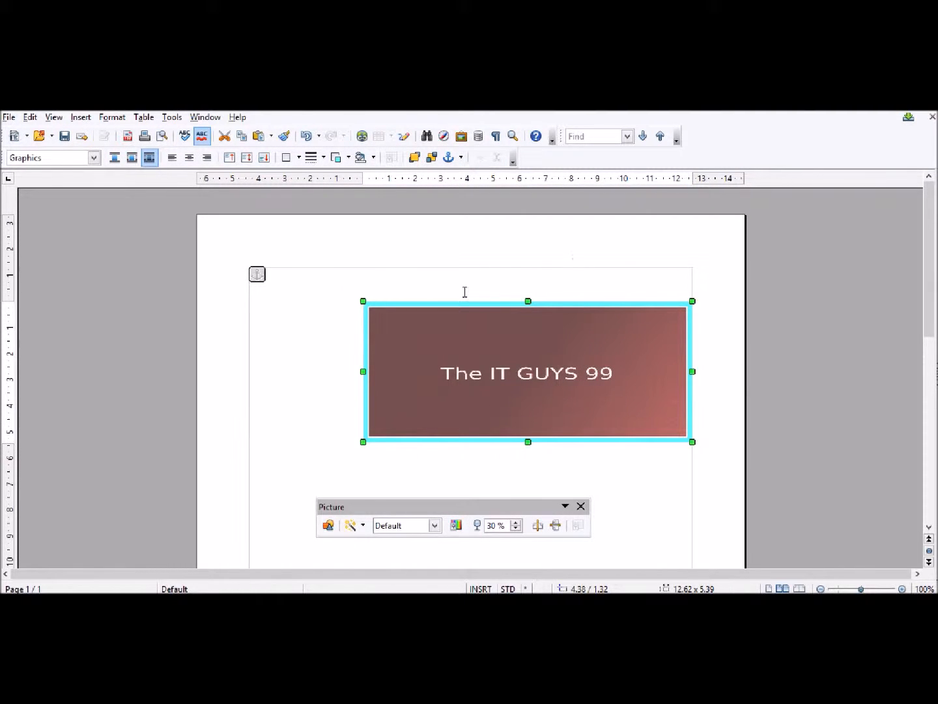